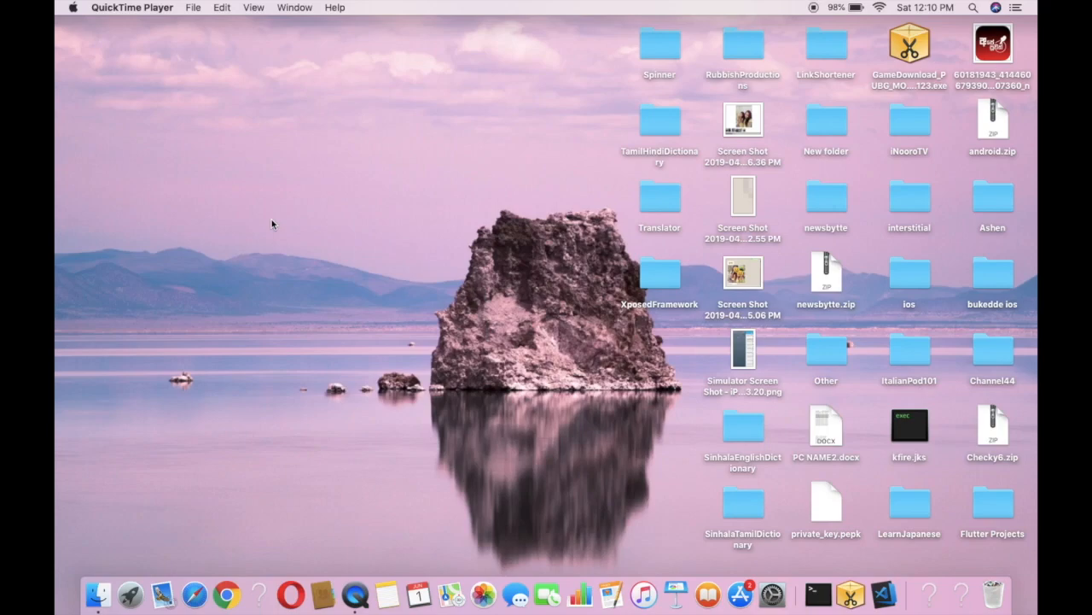
pyautogui.moveTo(464, 275)
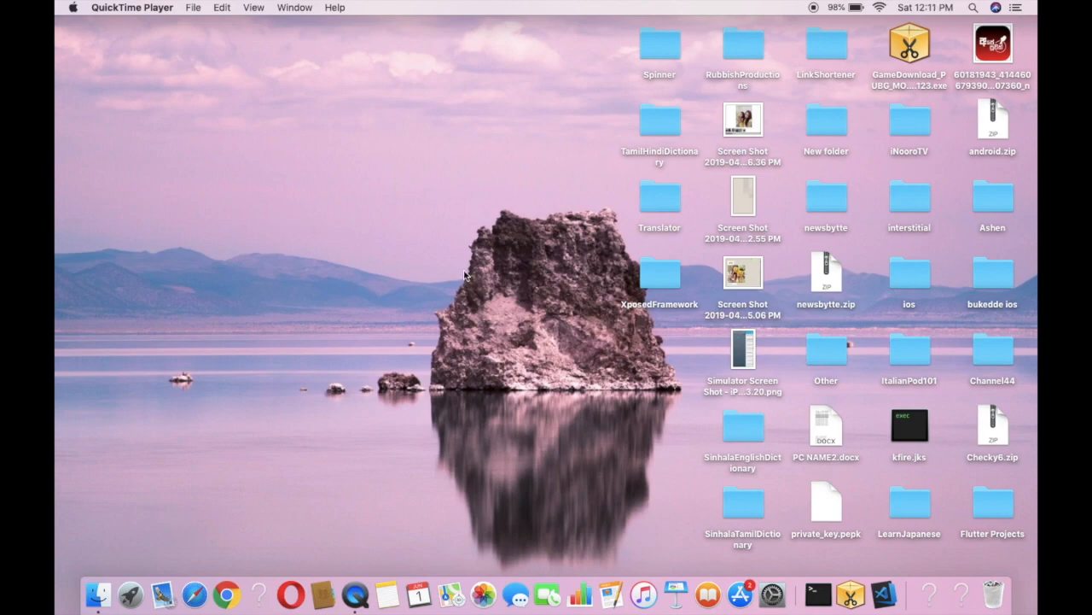
pyautogui.moveTo(885, 592)
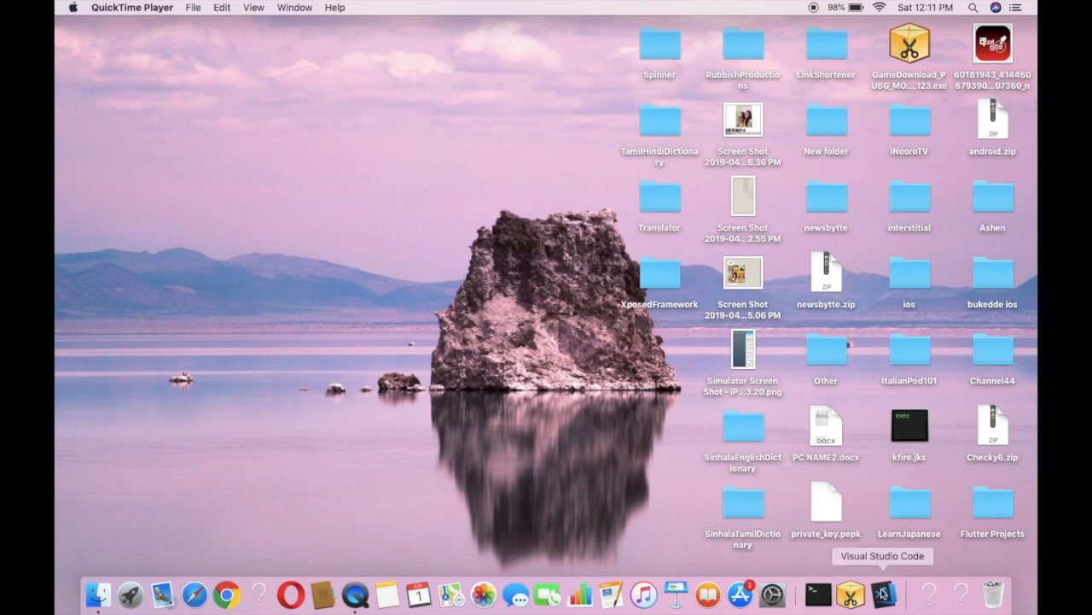
pyautogui.moveTo(707, 410)
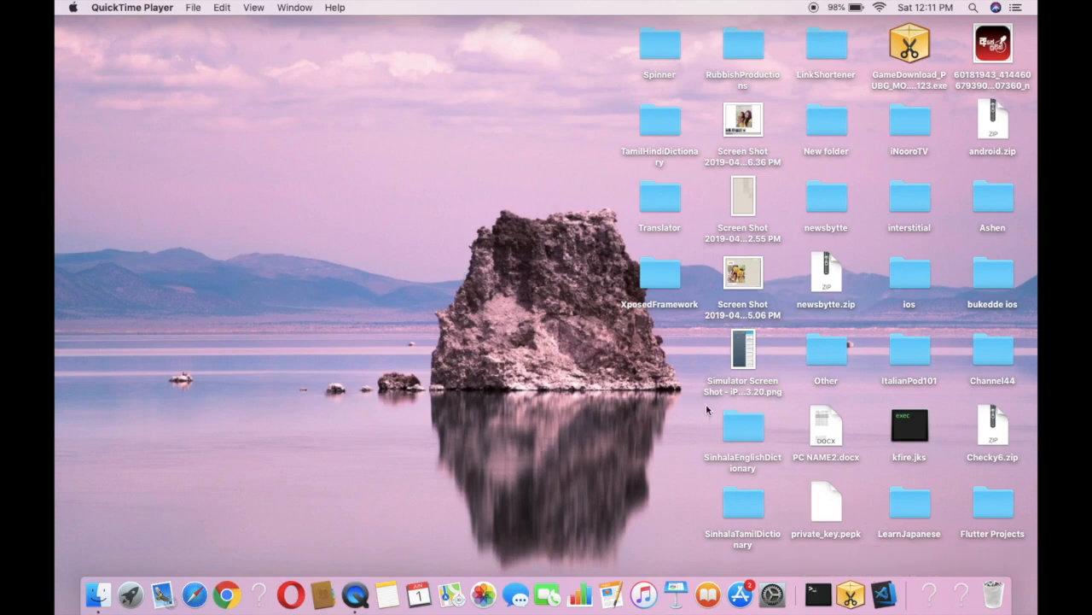
# - Launch Terminal from Spotlight by searching for 'terminal'
pyautogui.write('terminal')
pyautogui.write('cd')
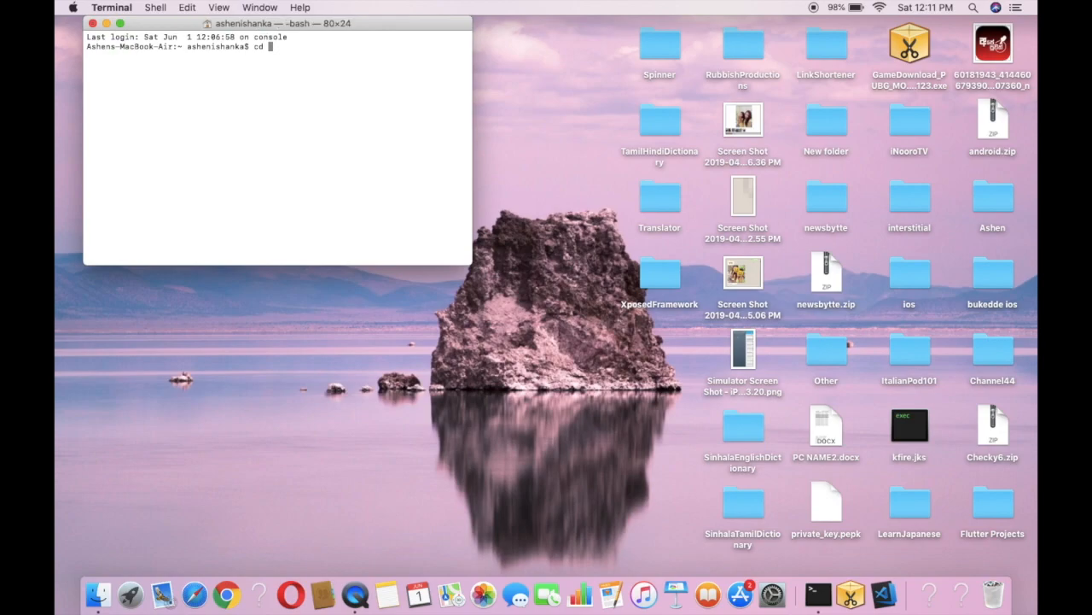
# - Change the shell's directory to Desktop with cd, fixing a mistyped character
pyautogui.write('t')
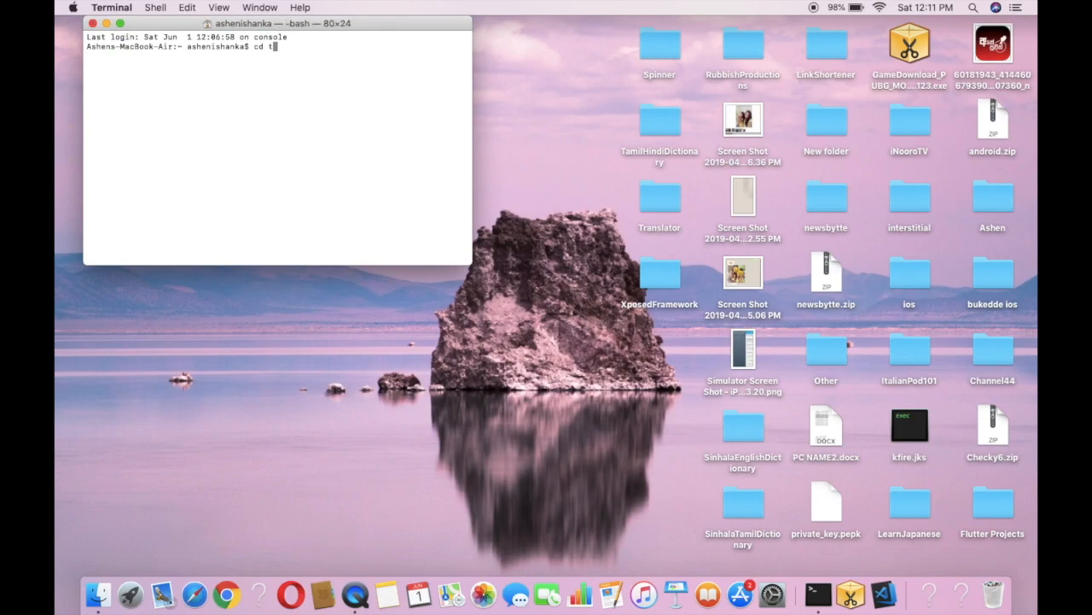
pyautogui.press('Backspace')
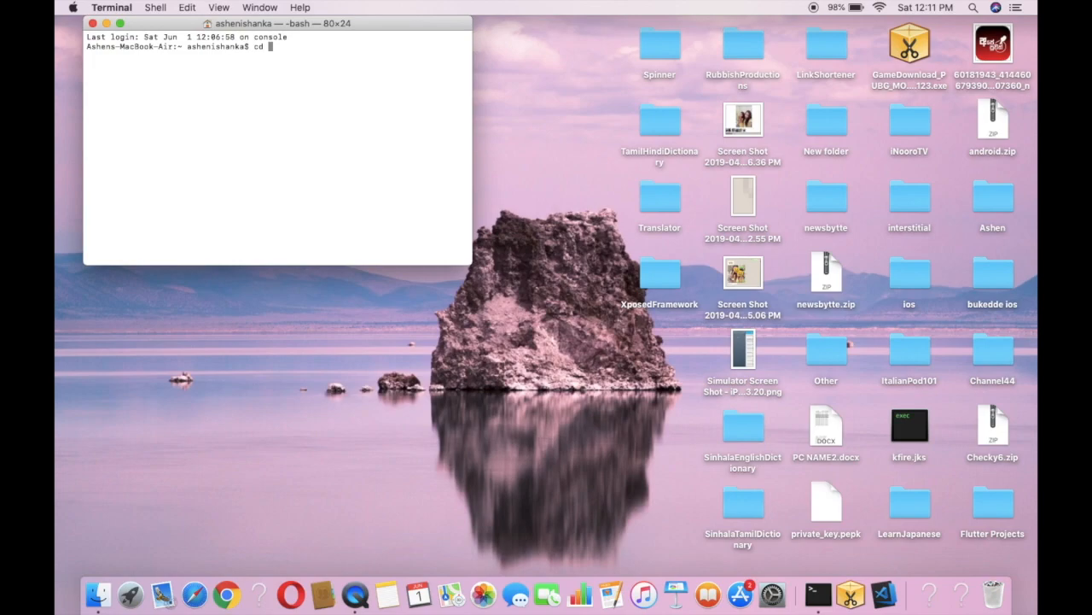
pyautogui.write('Desktop')
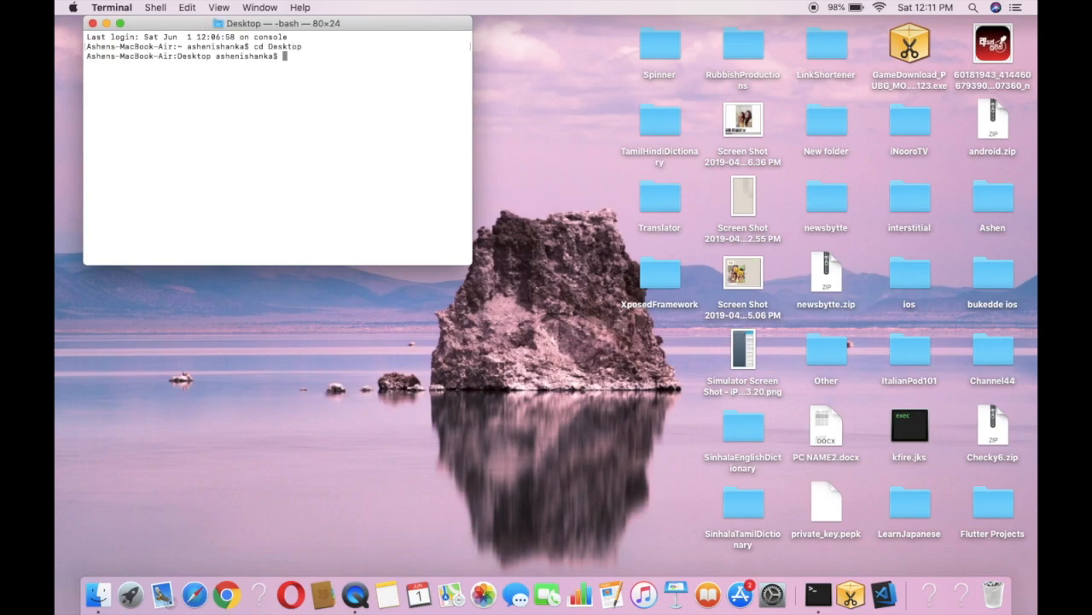
pyautogui.moveTo(1012, 546)
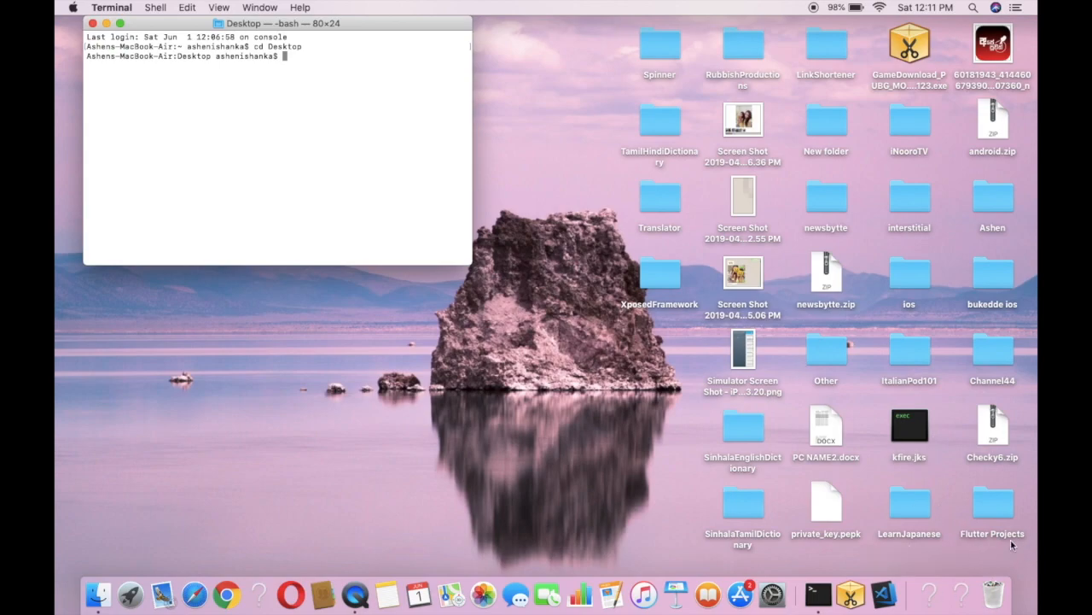
pyautogui.moveTo(55, 21)
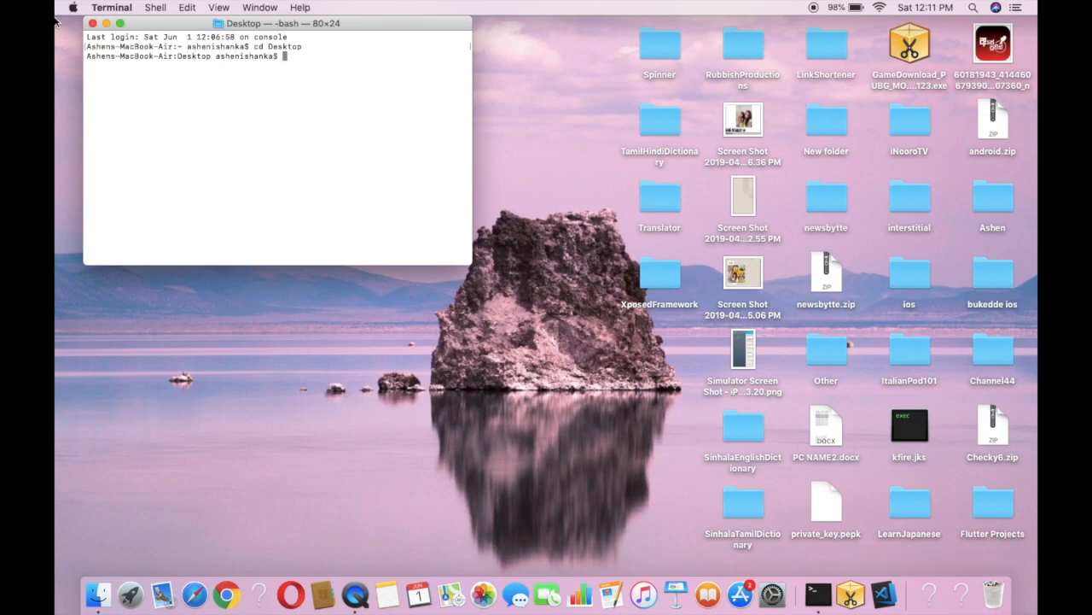
# - Change into the 'Flutter Projects' folder with an escaped-space cd command
pyautogui.write('cd')
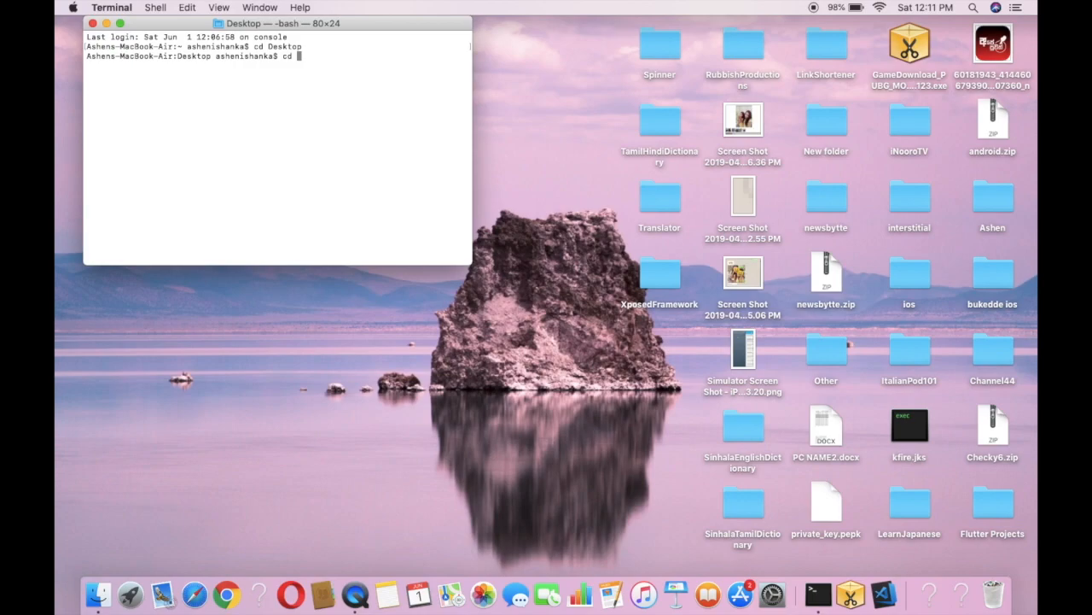
pyautogui.write('Flu')
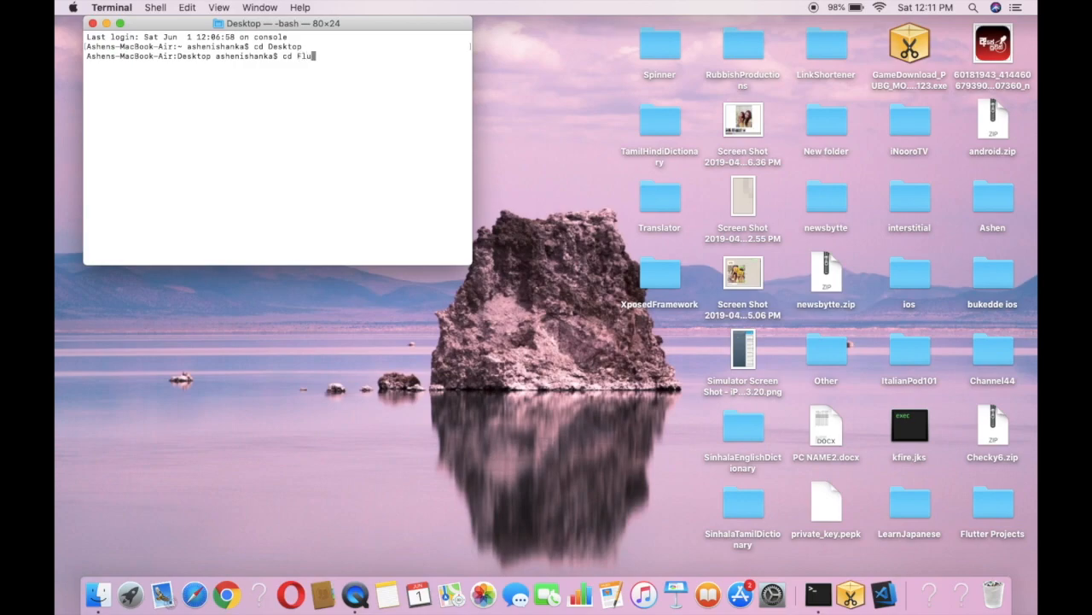
pyautogui.write('tter')
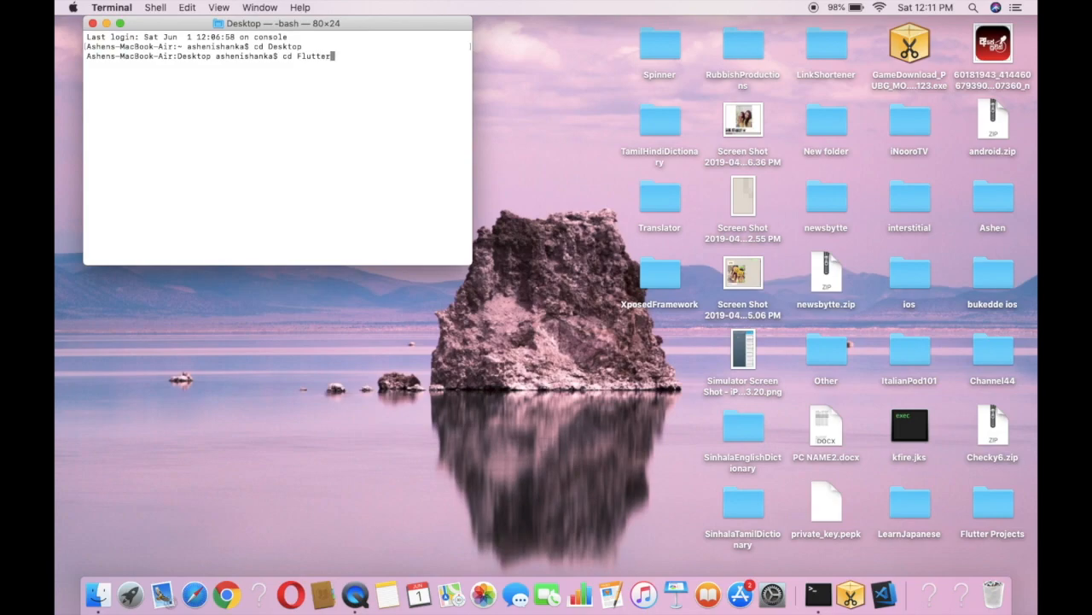
pyautogui.write('\\')
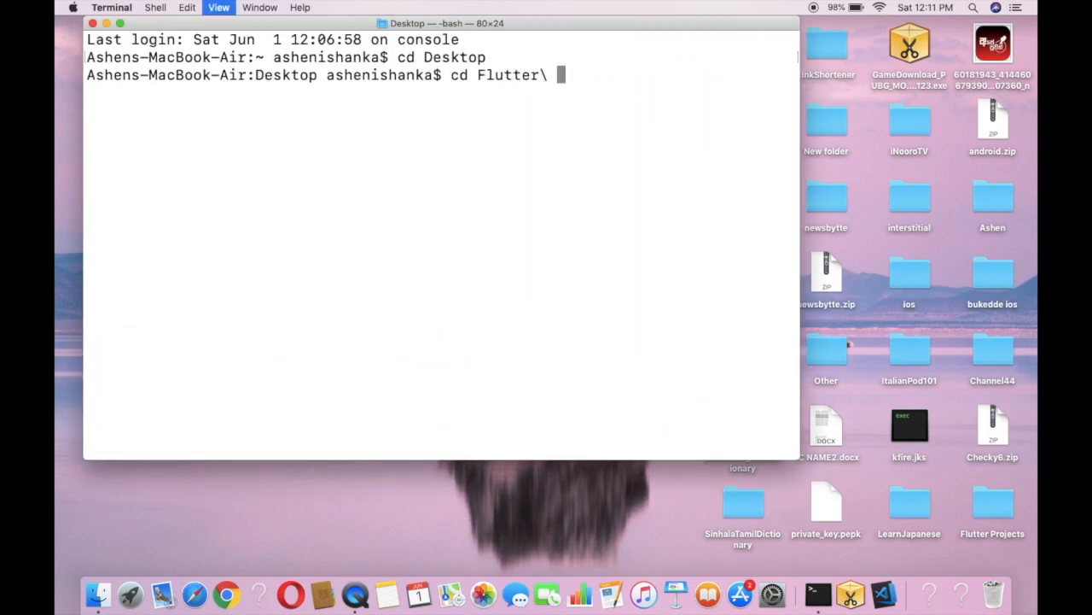
pyautogui.write('Peo')
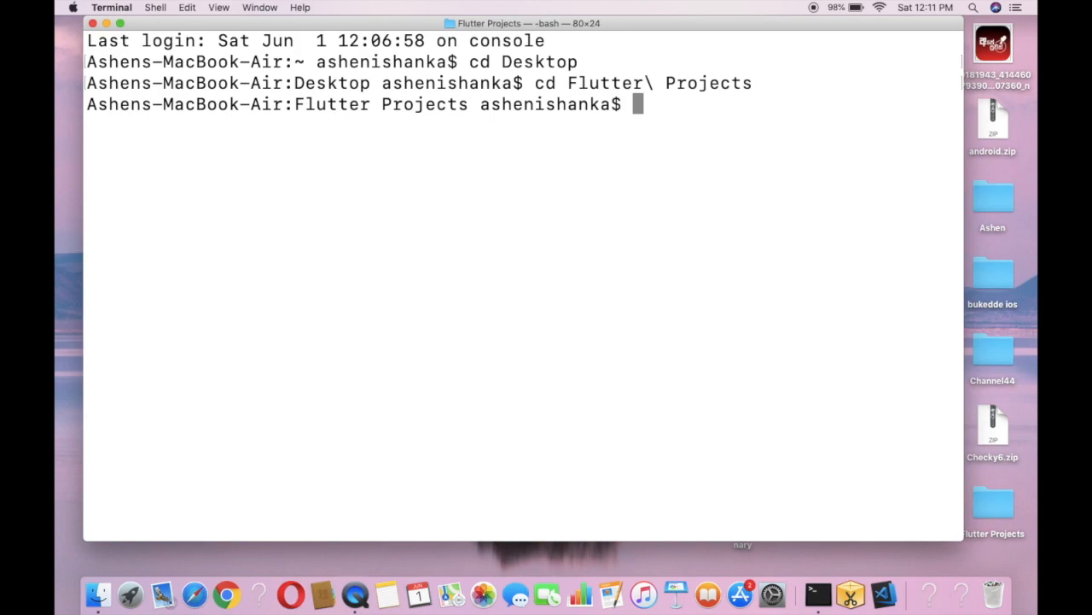
# - Run flutter create hello_world to generate the new project
pyautogui.write('flutter crea')
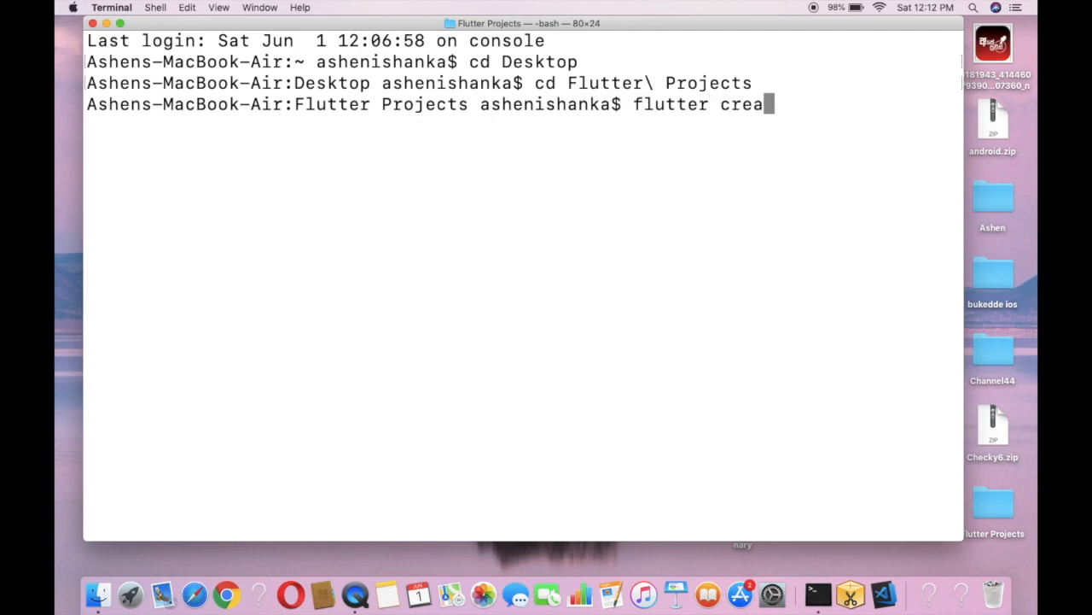
pyautogui.write('te')
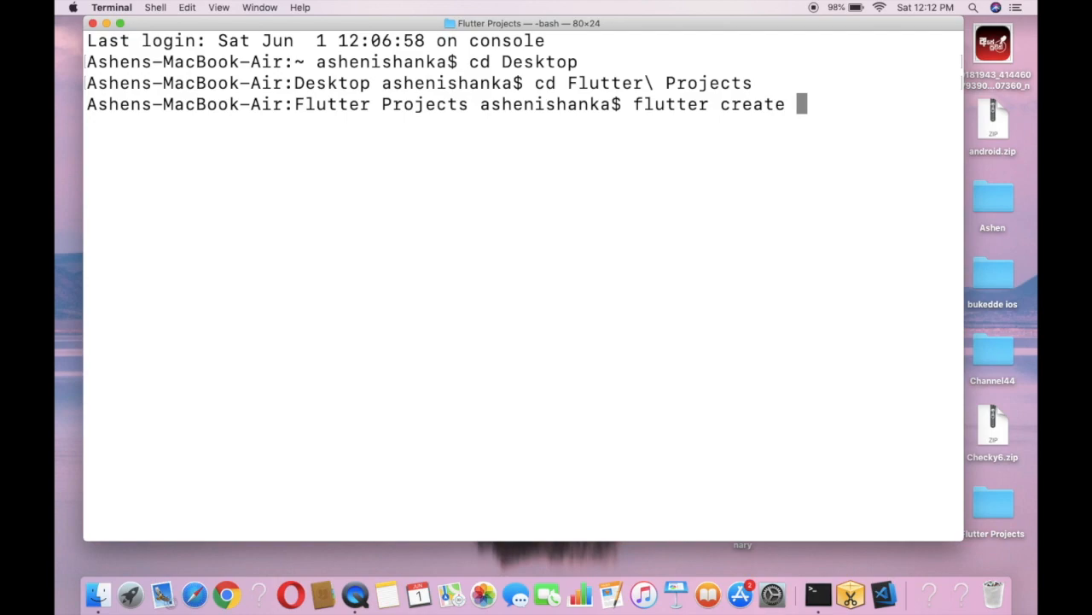
pyautogui.write('hello')
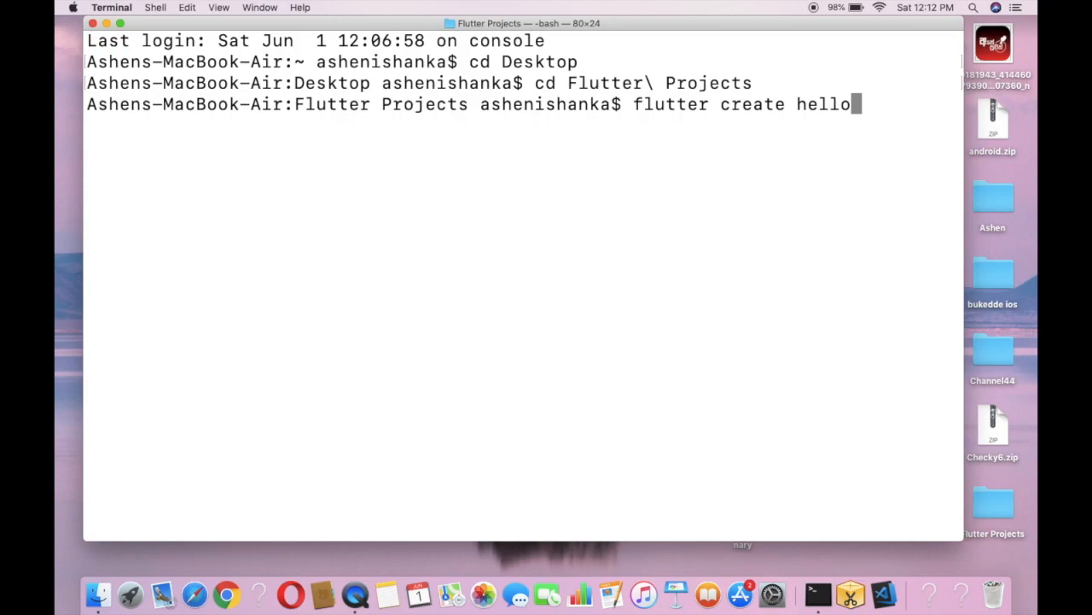
pyautogui.write('_')
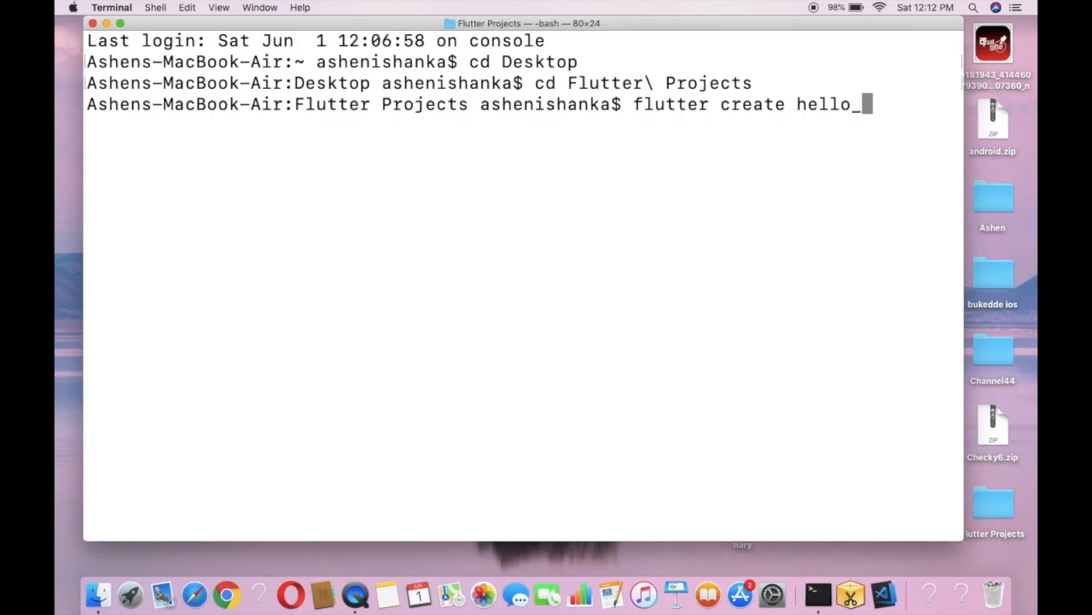
pyautogui.write('world')
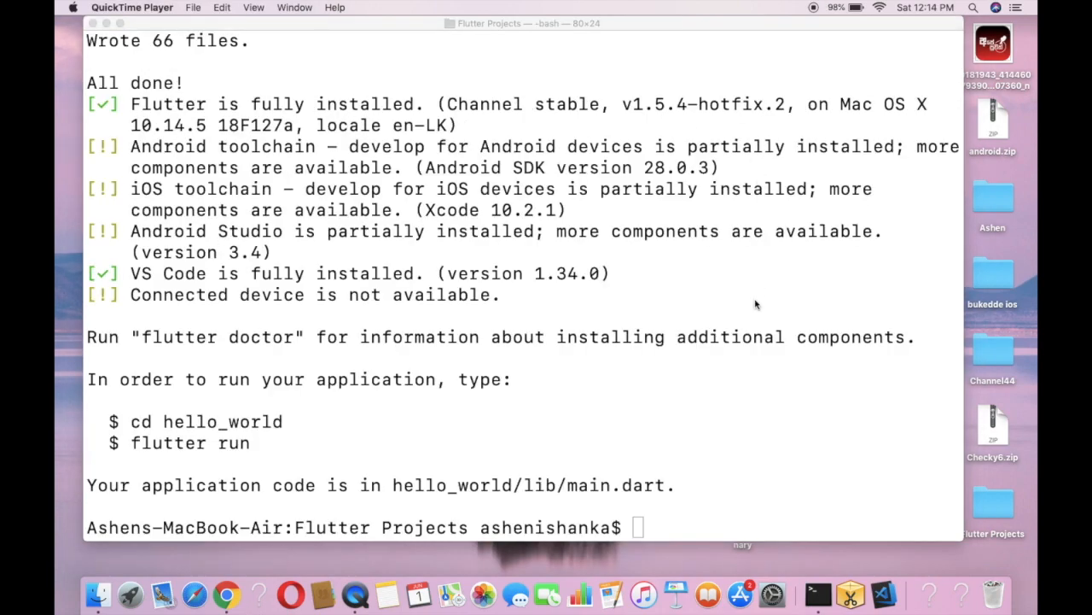
pyautogui.moveTo(526, 529)
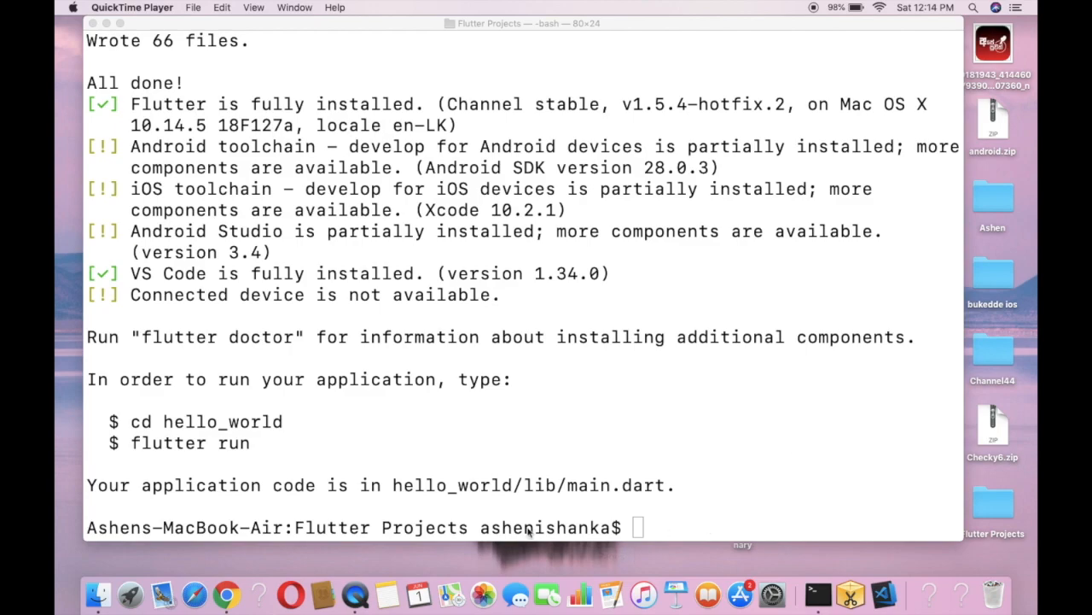
pyautogui.click(195, 590)
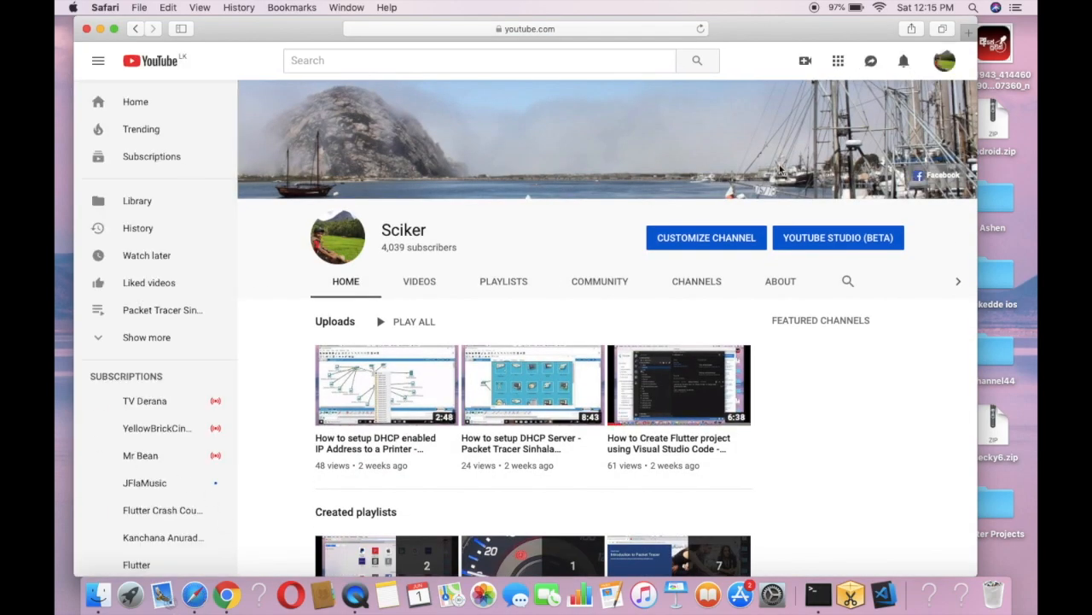
pyautogui.click(504, 280)
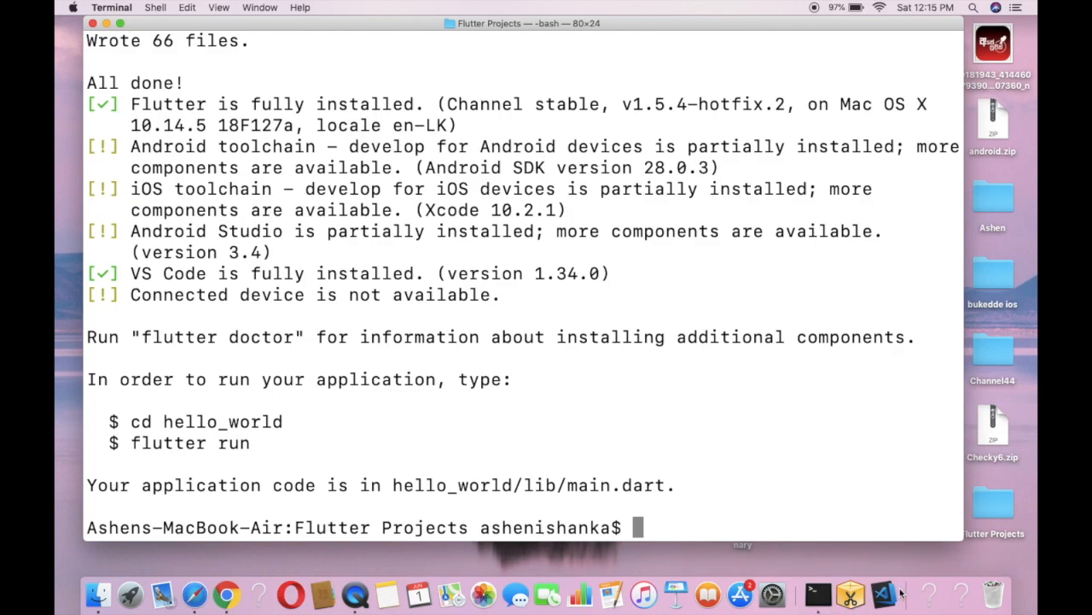
pyautogui.moveTo(704, 580)
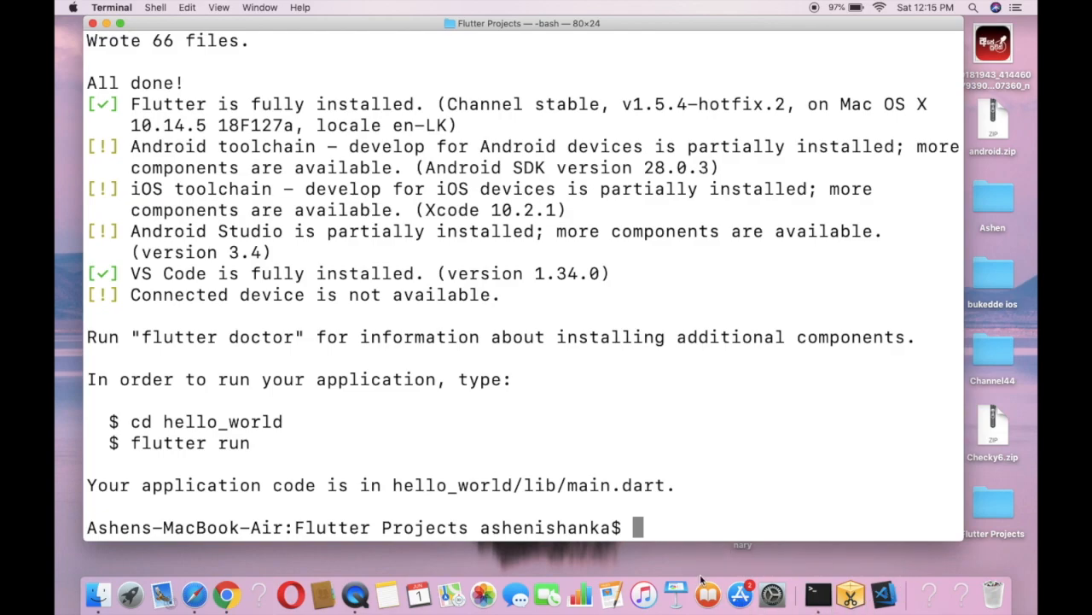
# - Run code hello_world to open the project in Visual Studio Code
pyautogui.write('cod')
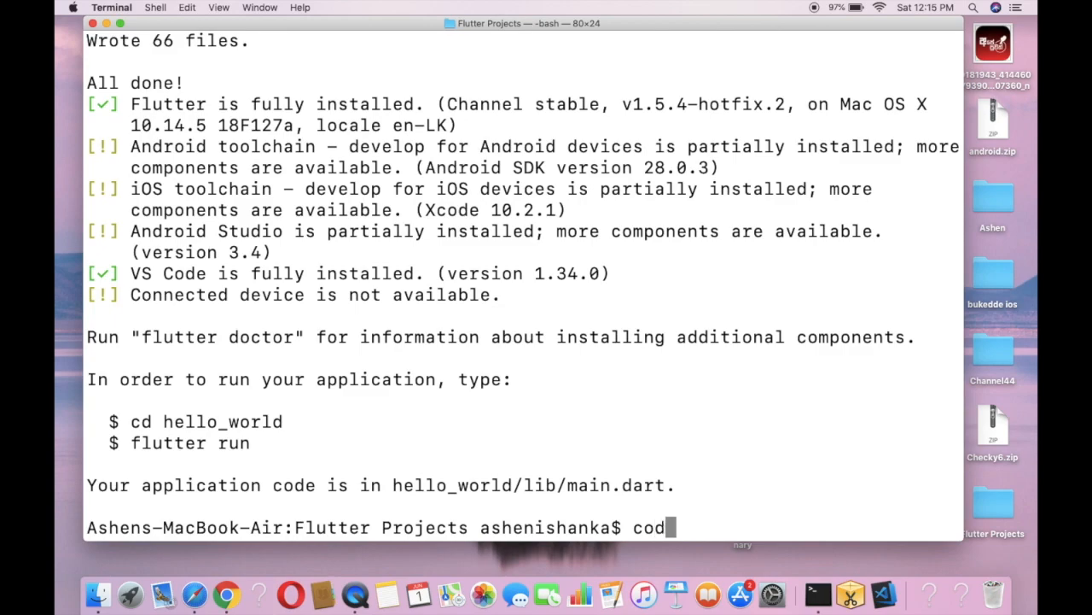
pyautogui.write('e')
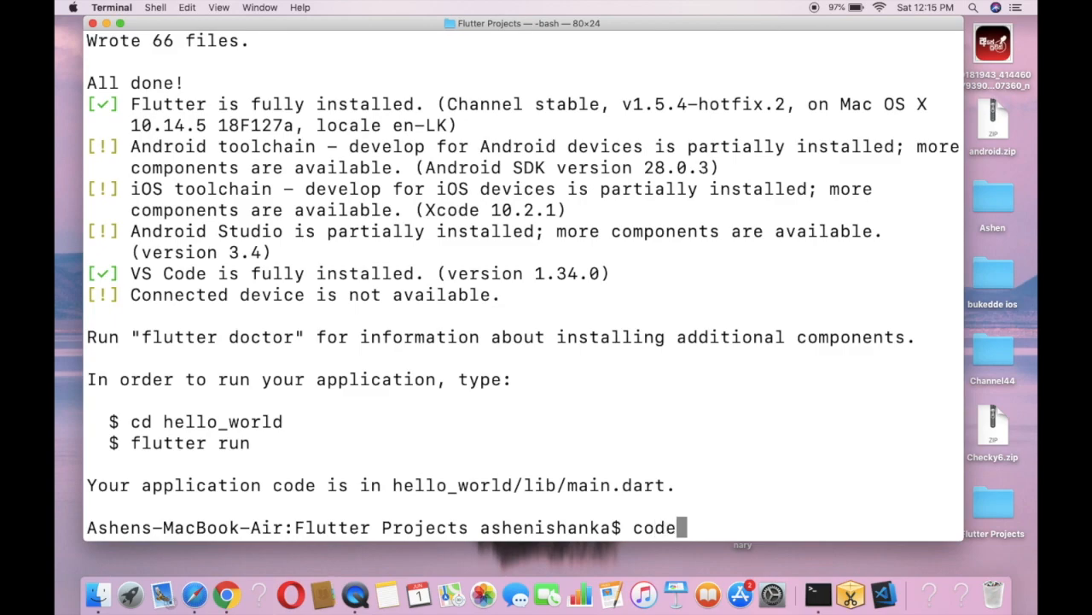
pyautogui.write('" "')
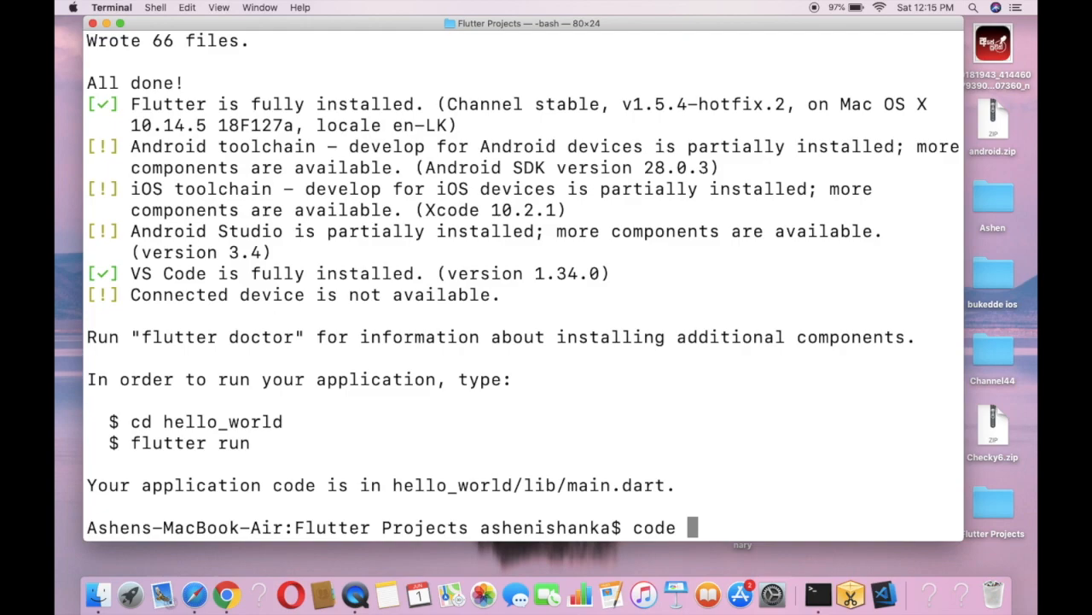
pyautogui.write('hell')
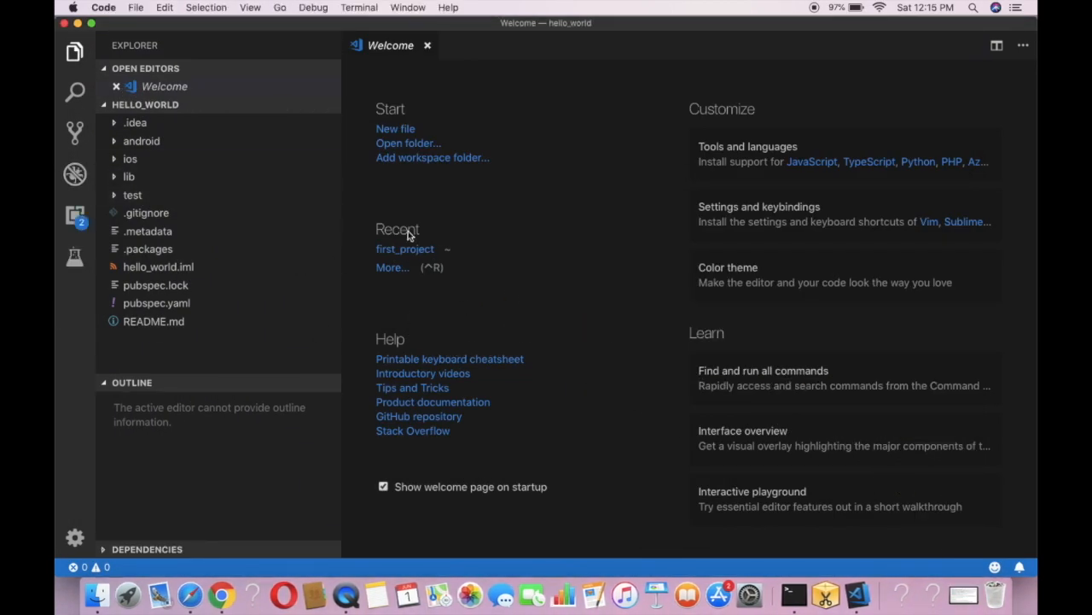
# - Peek into the ios folder, then expand lib and open main.dart in the editor
pyautogui.click(130, 159)
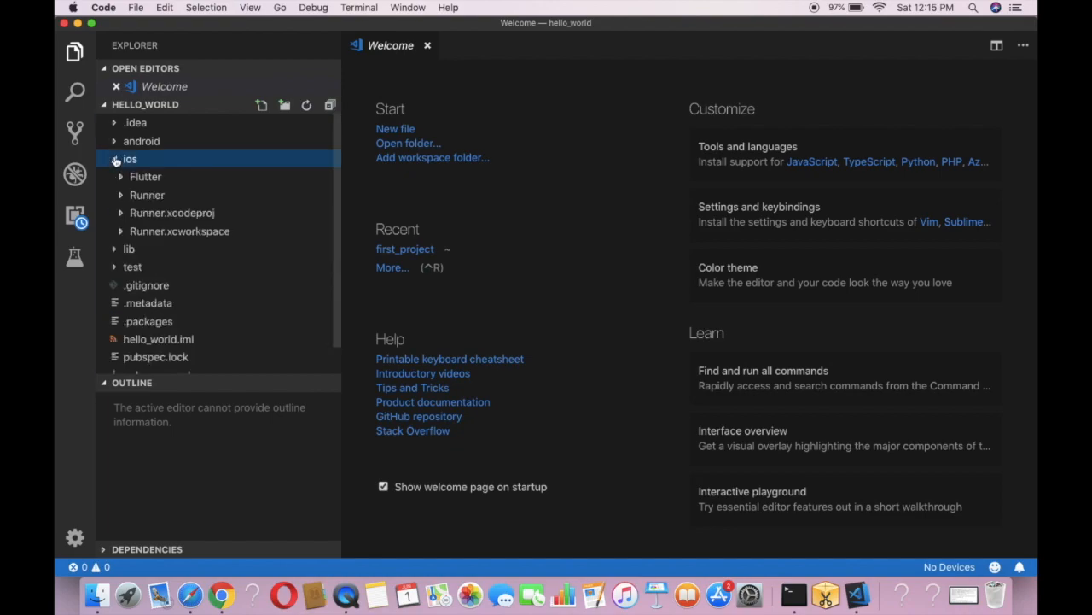
pyautogui.click(129, 159)
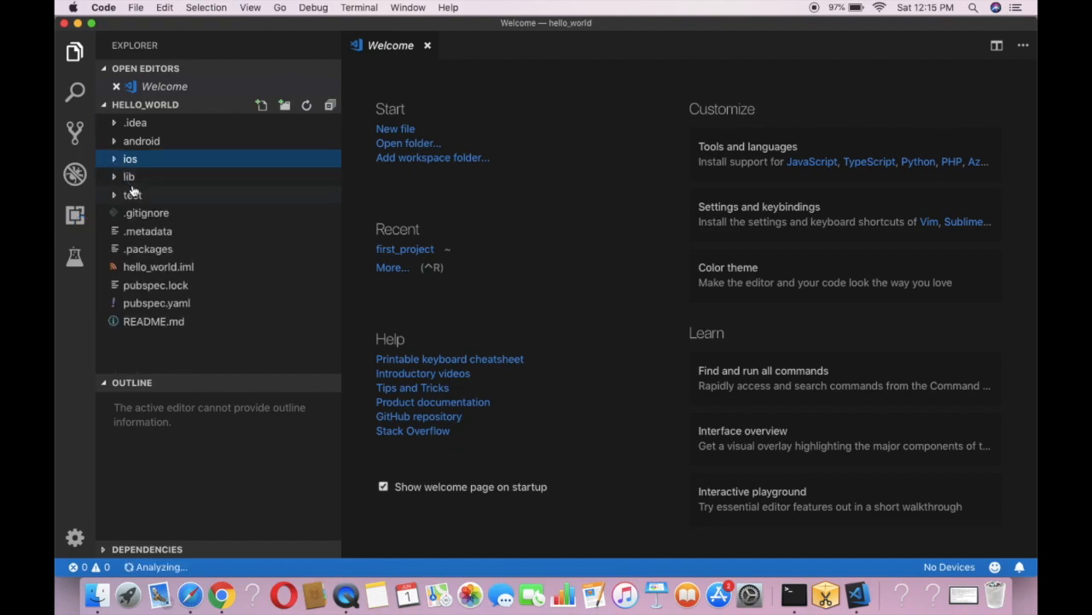
pyautogui.click(130, 176)
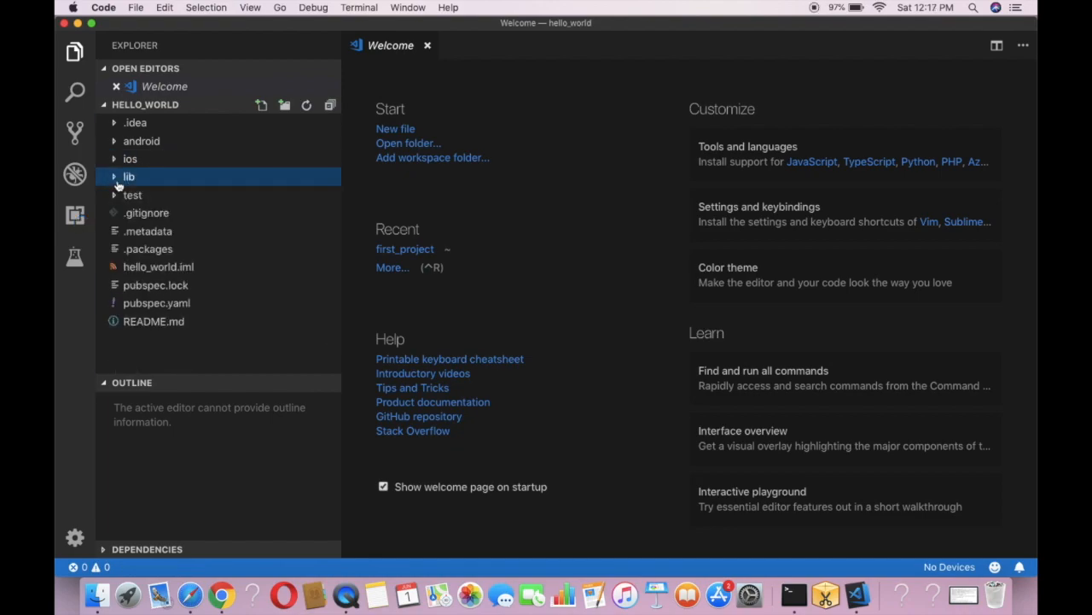
pyautogui.click(128, 176)
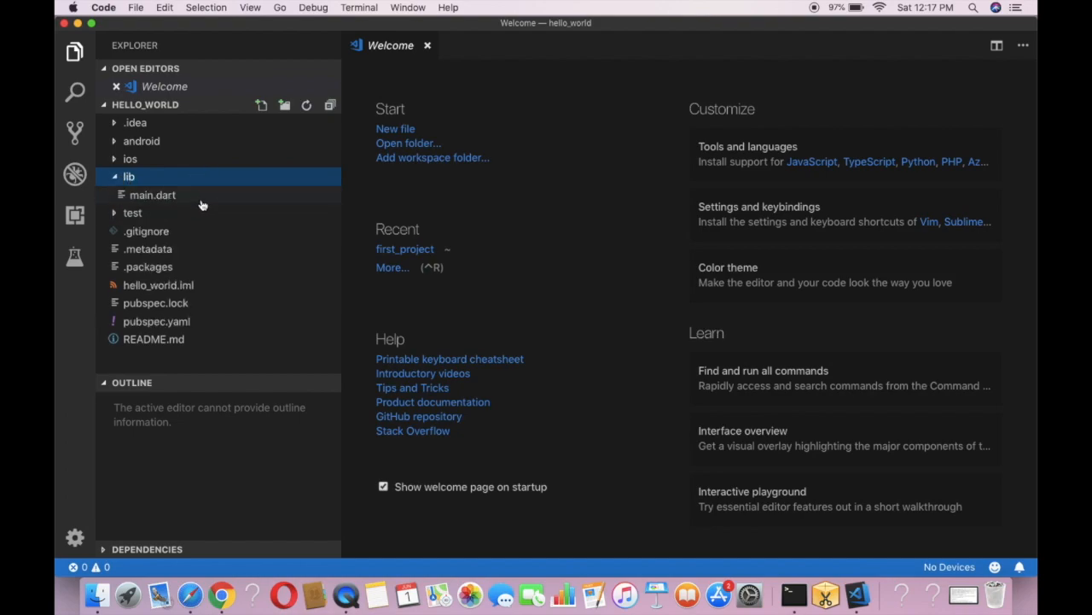
pyautogui.moveTo(156, 186)
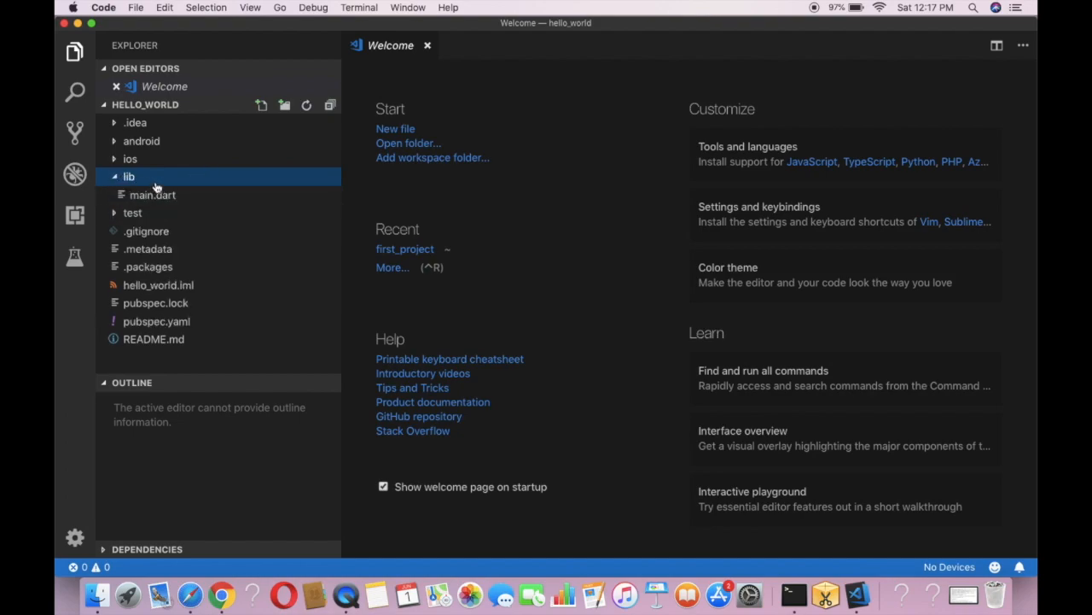
pyautogui.doubleClick(154, 195)
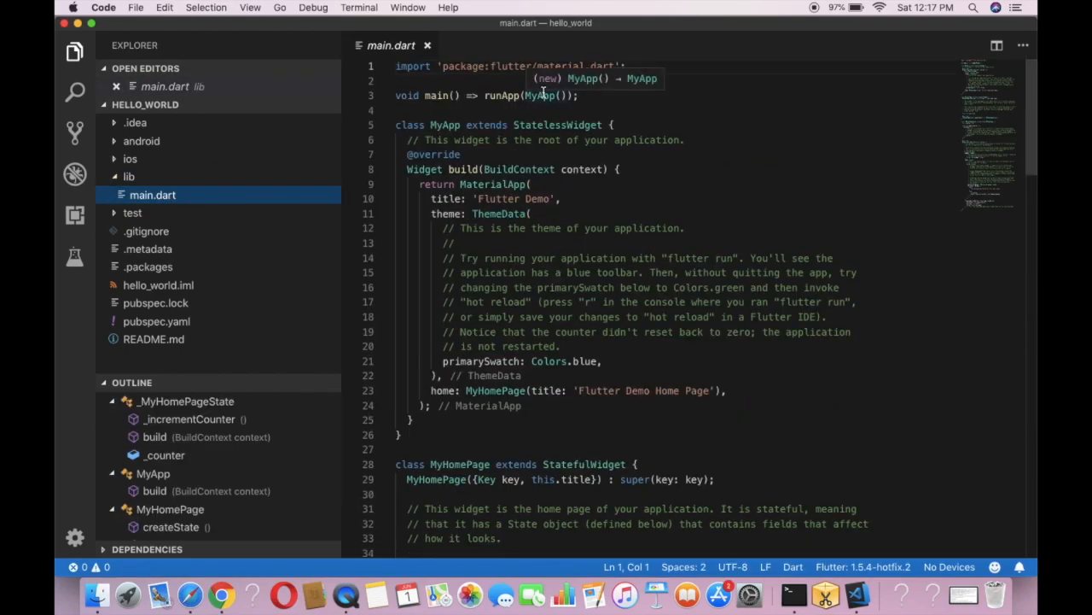
# - Select all the starter code in main.dart and delete it
pyautogui.press('cmd+a')
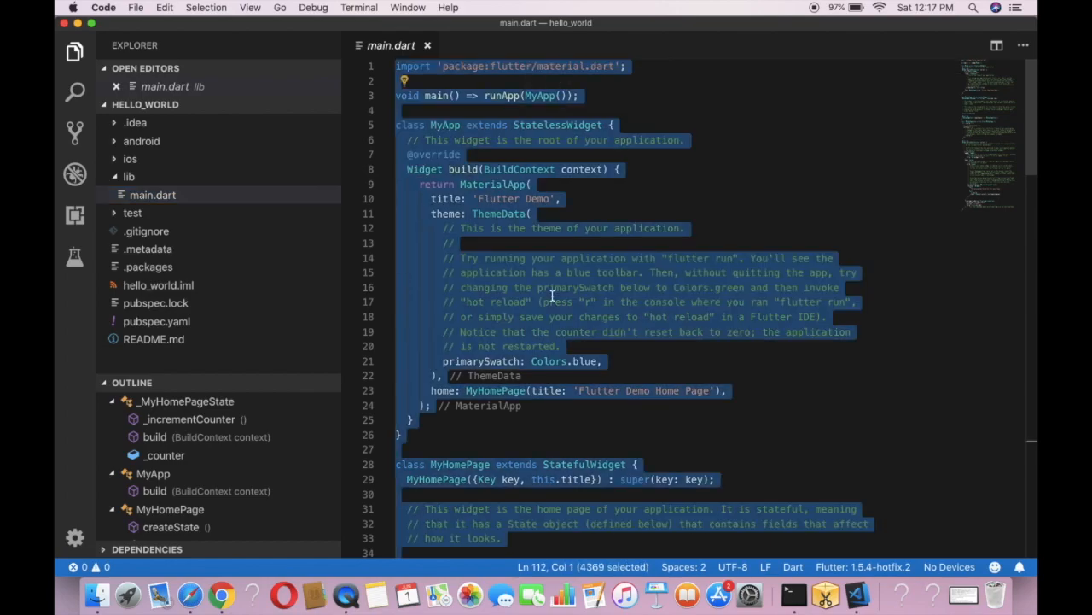
pyautogui.press('Delete')
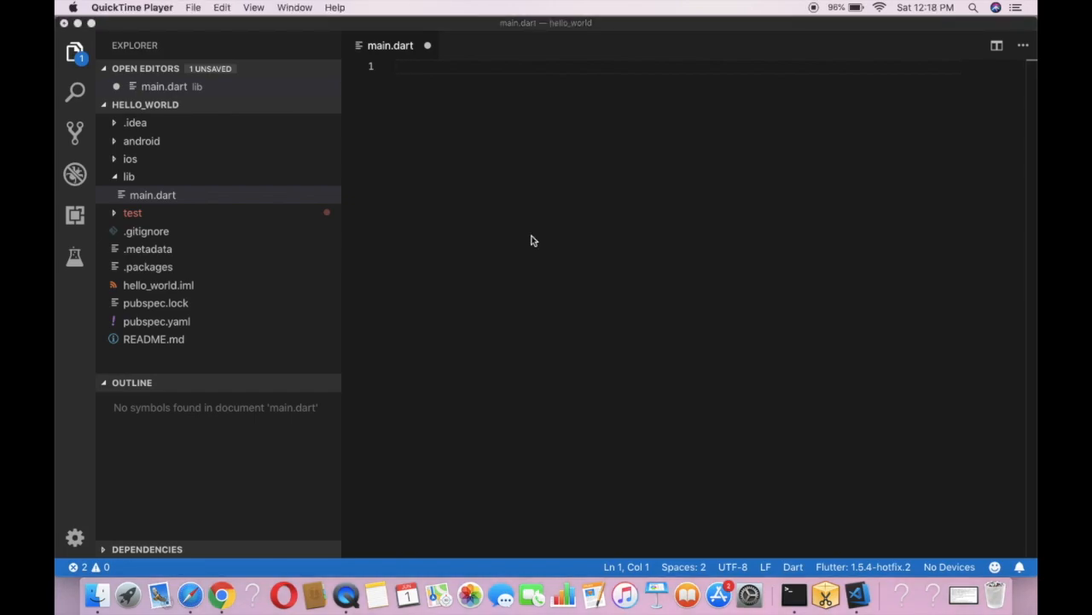
# - Write an empty main(){} function and begin an import line above it
pyautogui.write('mai')
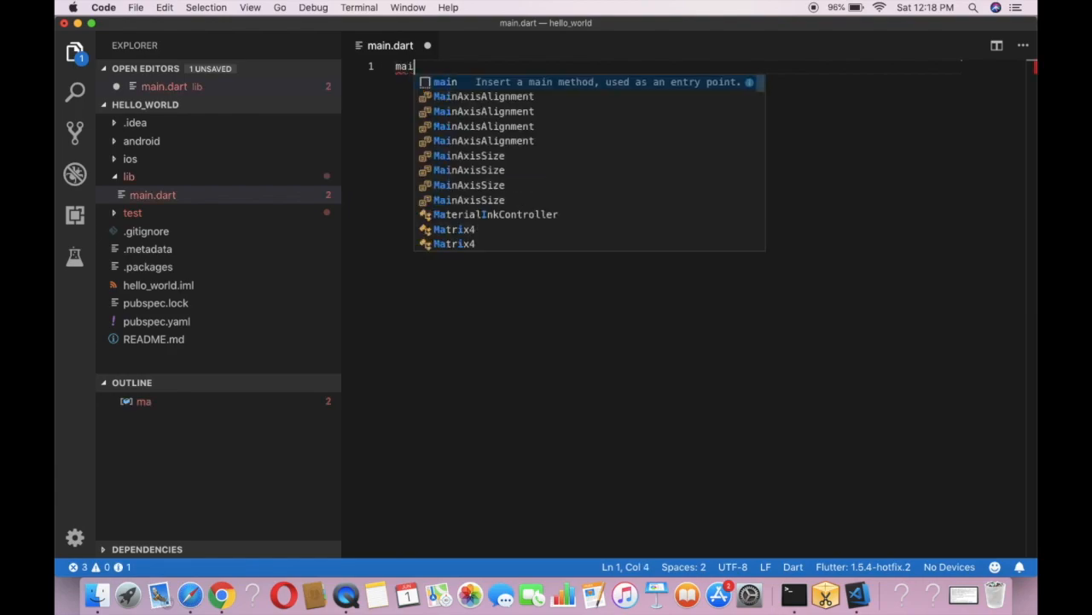
pyautogui.write('n(')
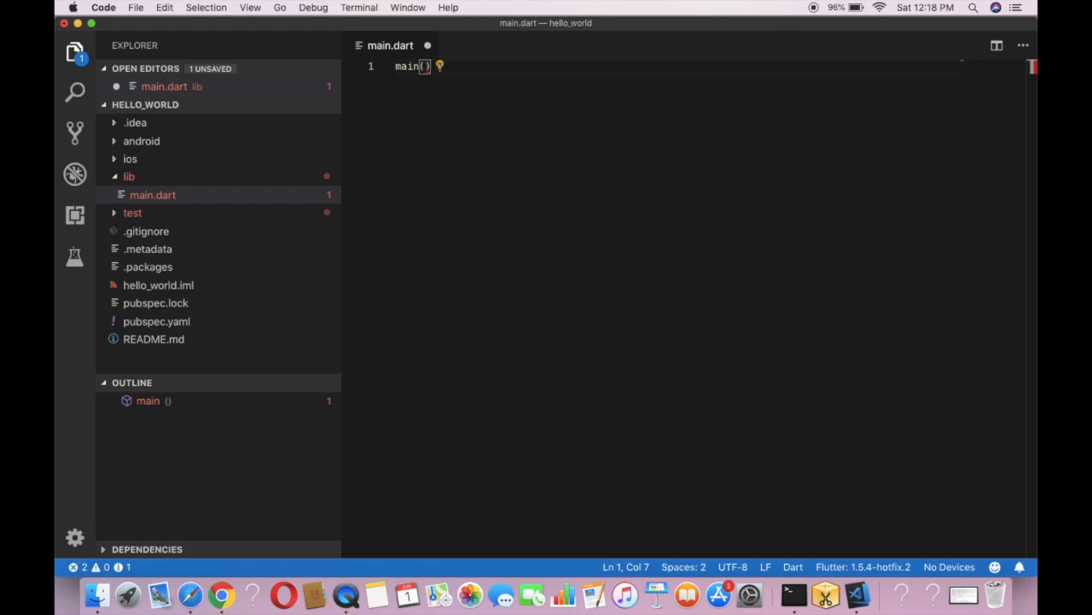
pyautogui.write('{}')
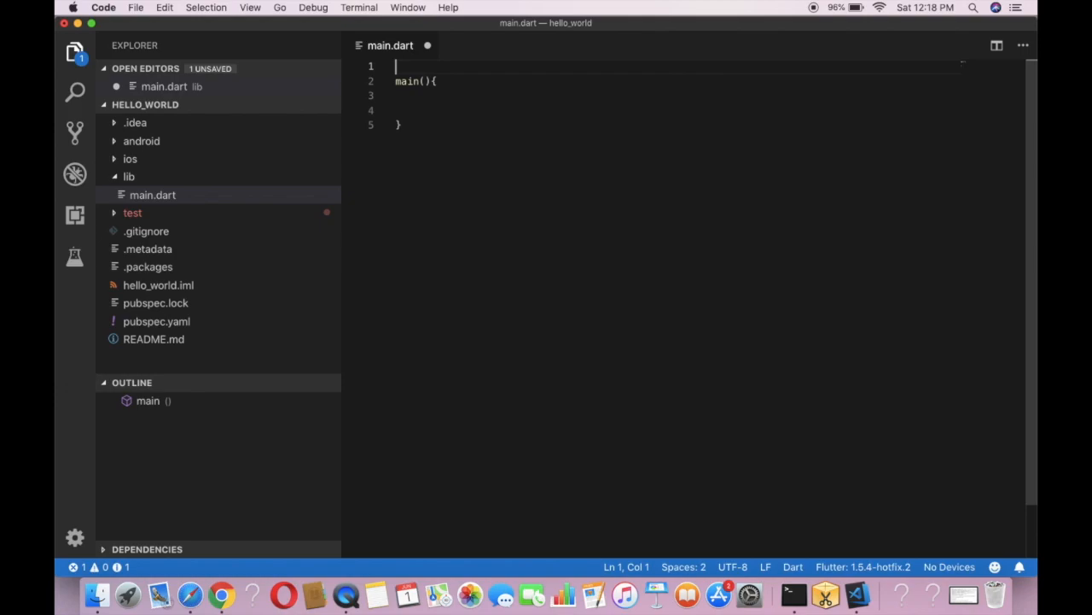
pyautogui.write("import '';")
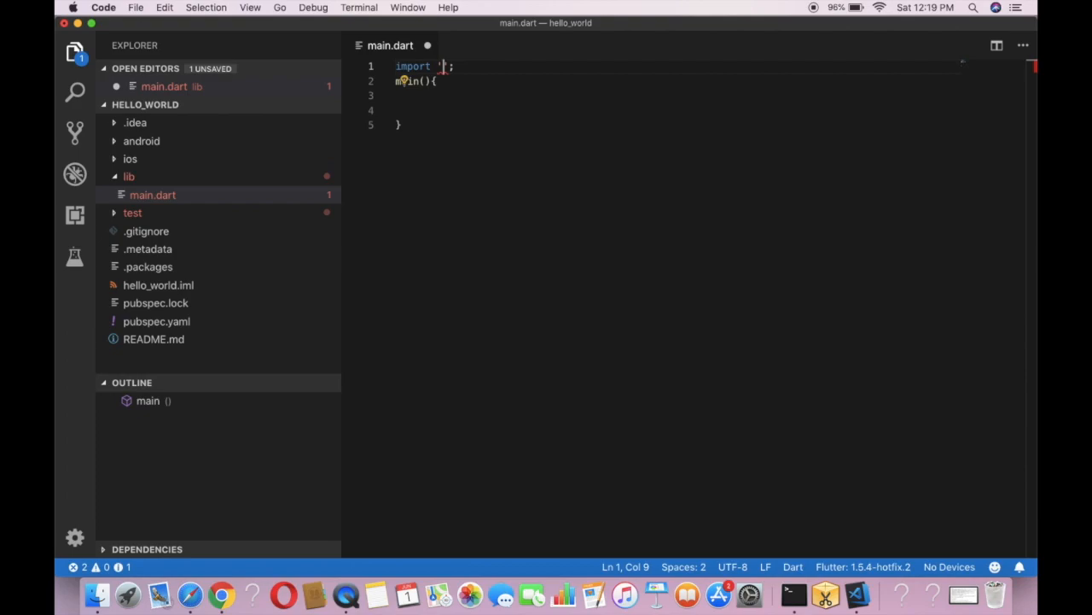
# - Complete import 'package:flutter/material.dart'; and start the runApp call inside main()
pyautogui.write('package')
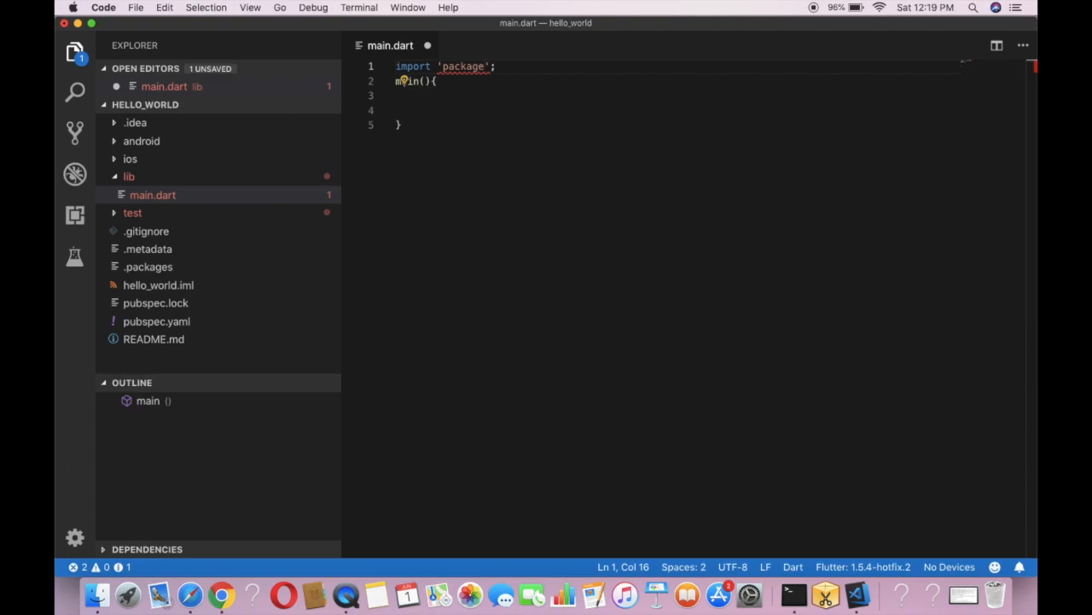
pyautogui.write(':')
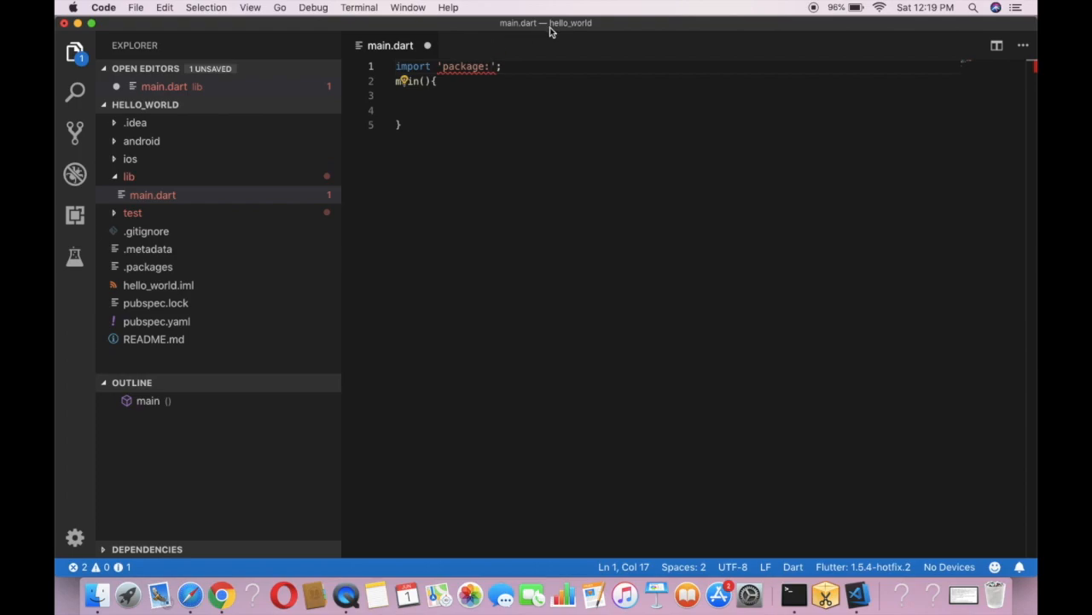
pyautogui.write('flu')
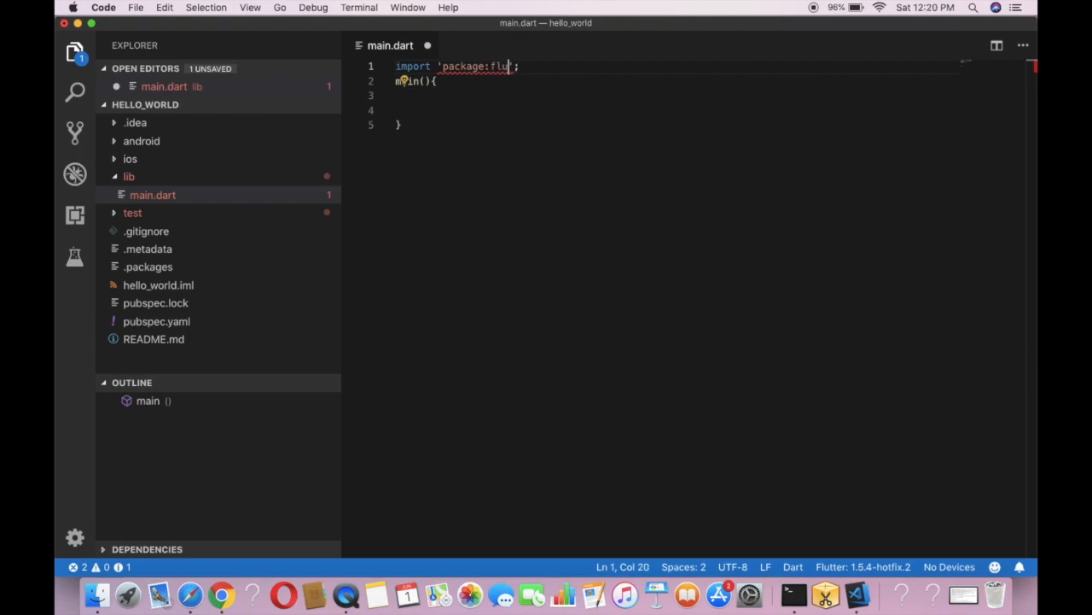
pyautogui.write('tter')
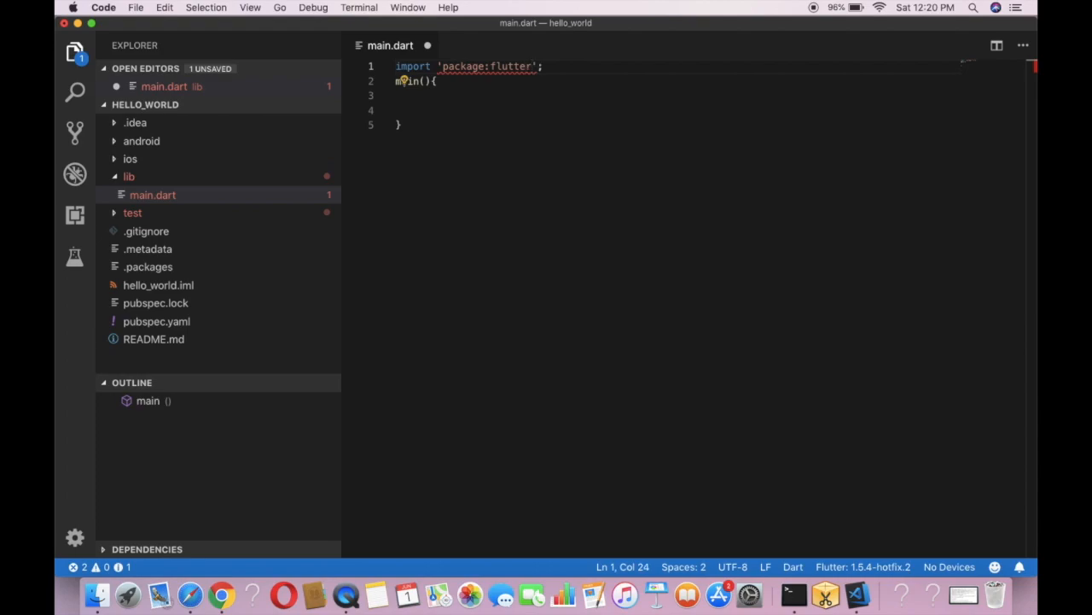
pyautogui.write('/')
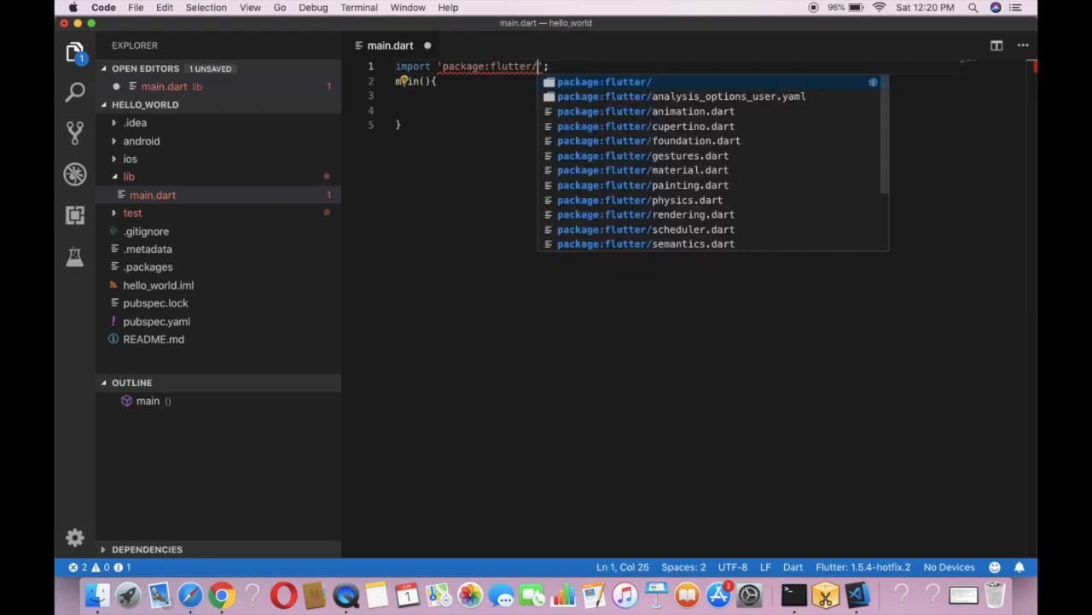
pyautogui.write('ma')
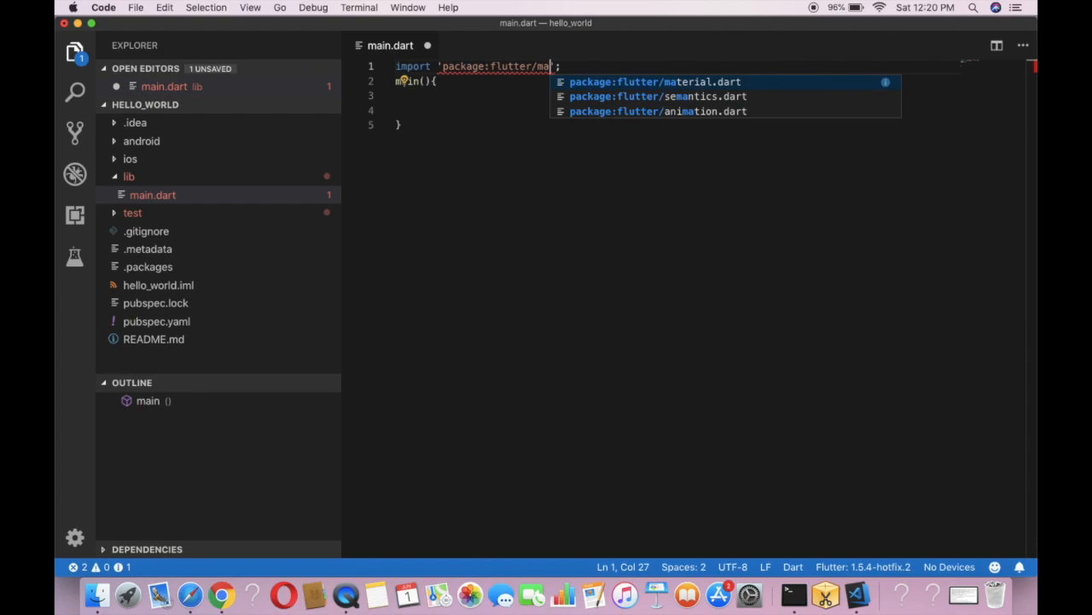
pyautogui.write('terial')
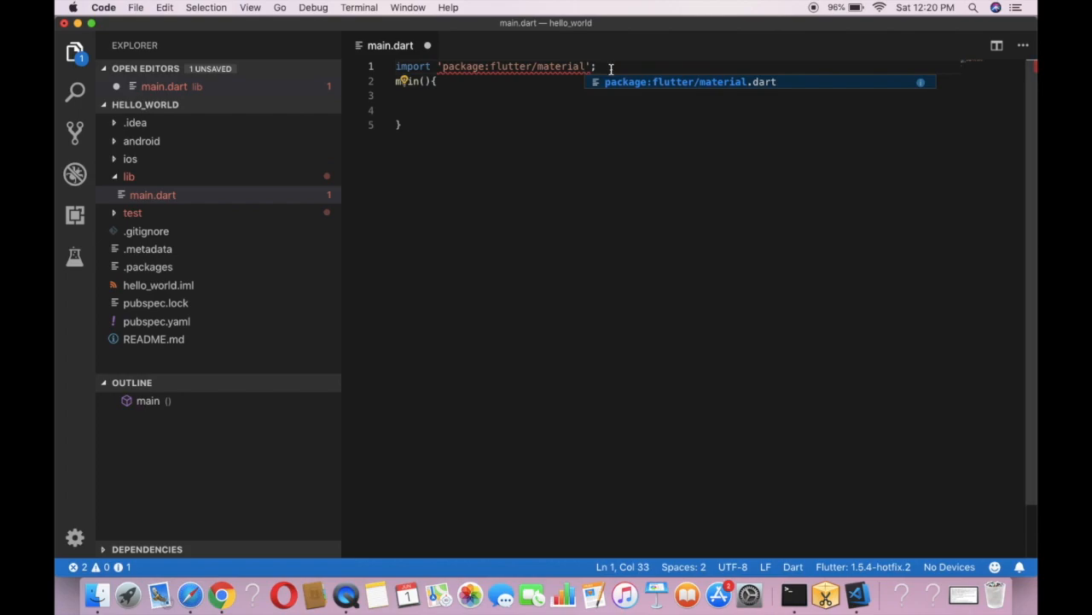
pyautogui.write('.dart')
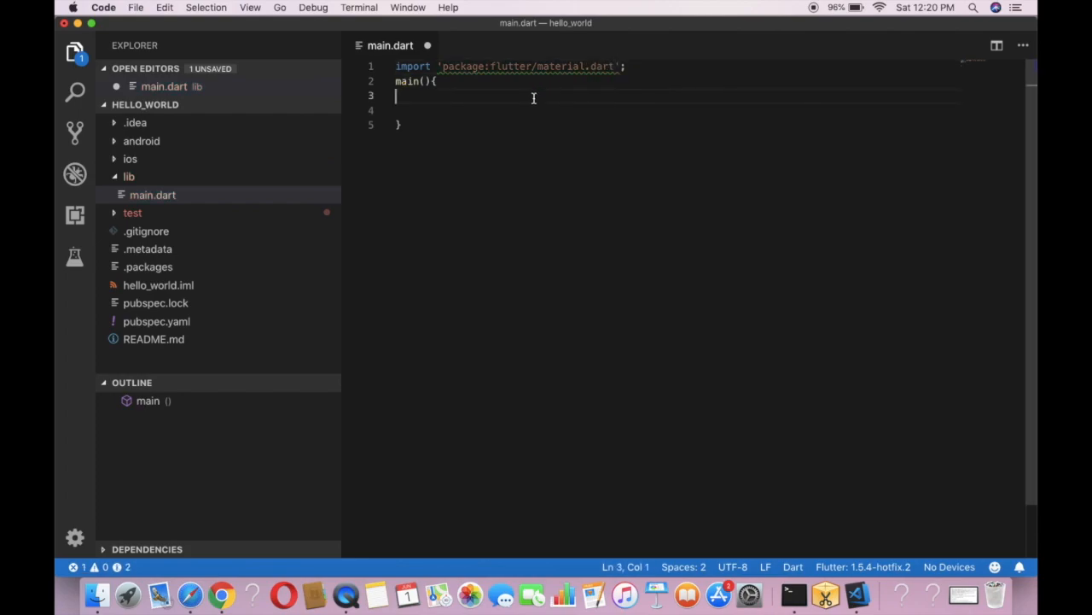
pyautogui.write('ru')
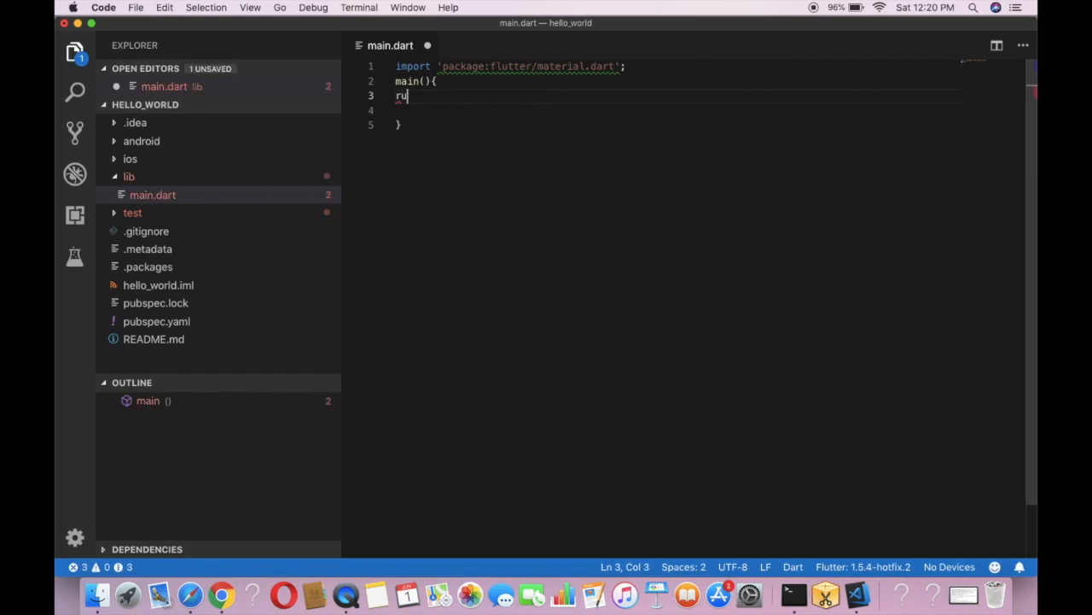
# - Make main() call runApp with a MaterialApp() argument
pyautogui.write('A')
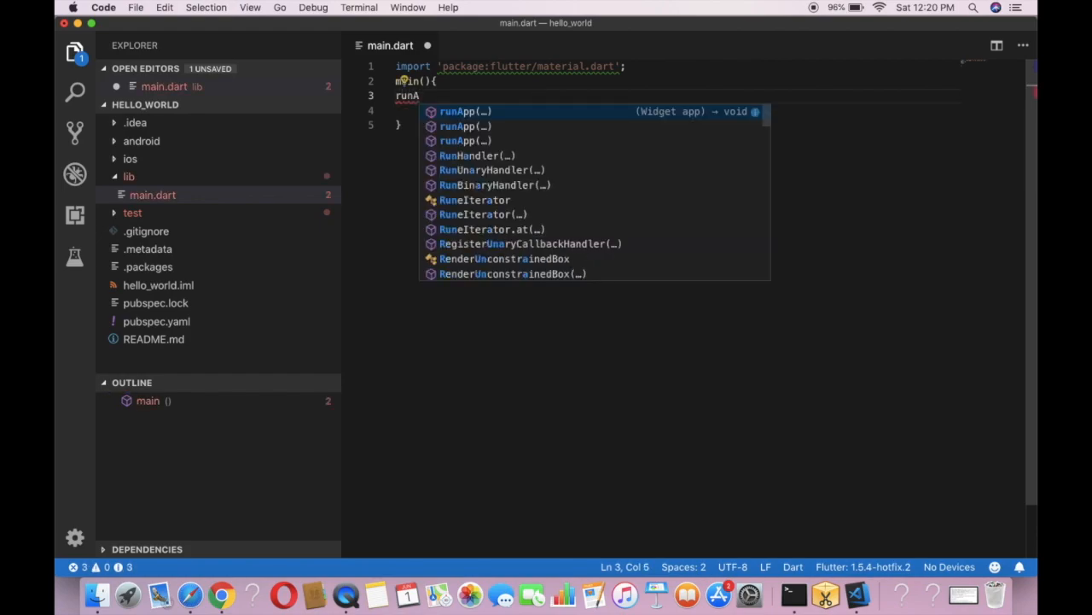
pyautogui.write('App(')
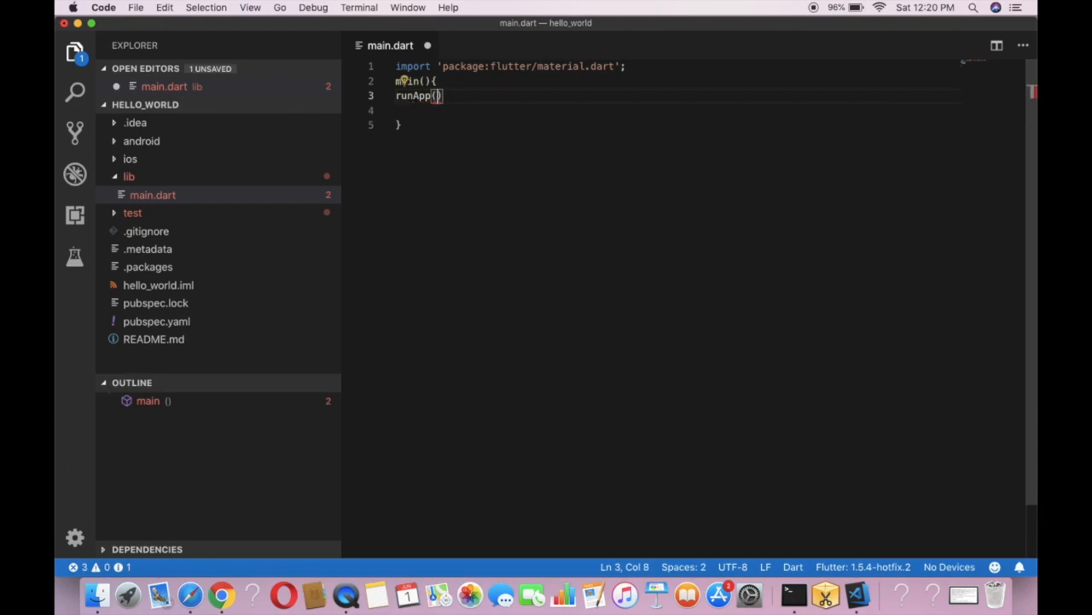
pyautogui.write('MaterialApp(')
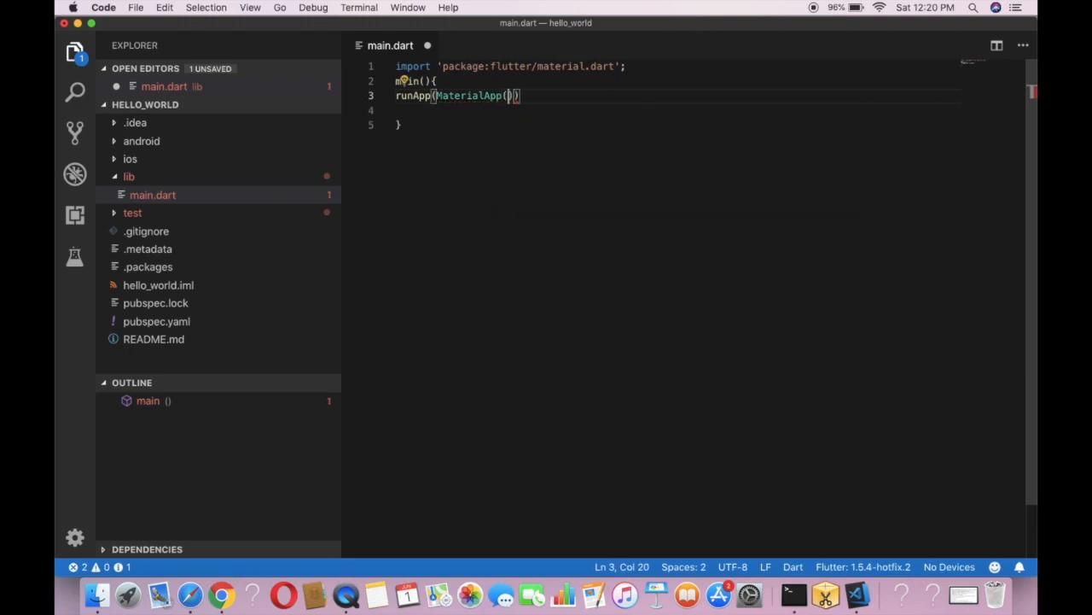
# - Give MaterialApp a home property whose value is a Scaffold
pyautogui.press('enter')
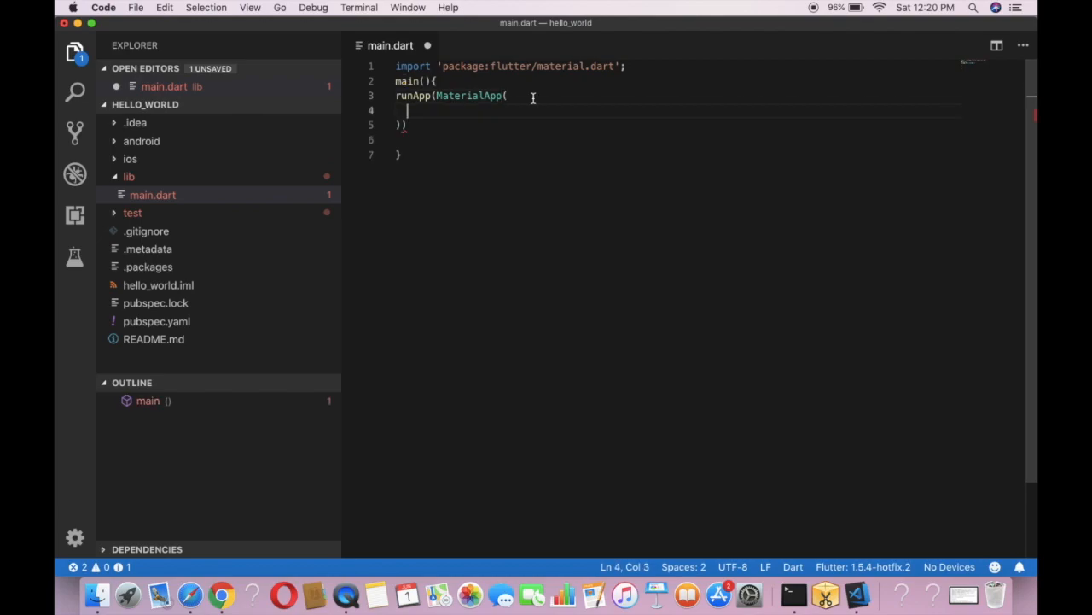
pyautogui.write('home:')
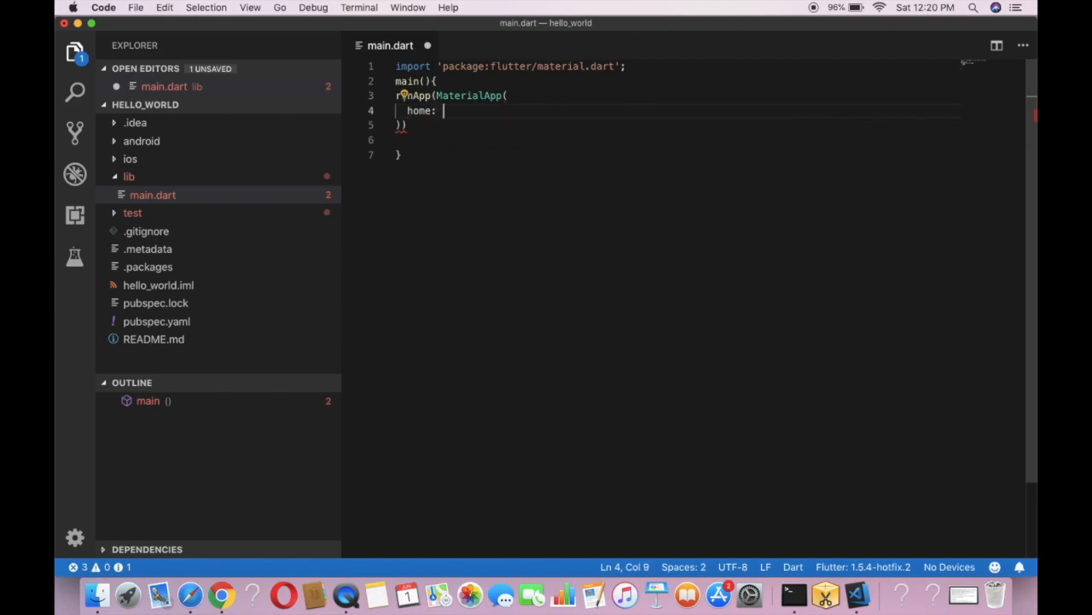
pyautogui.write('Sca')
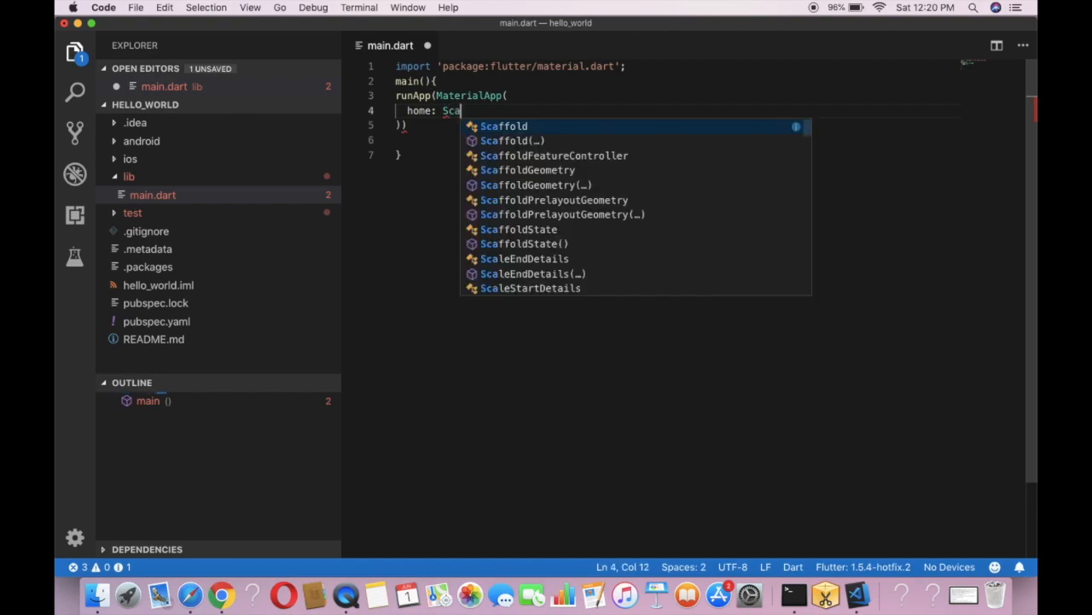
pyautogui.write('ffo')
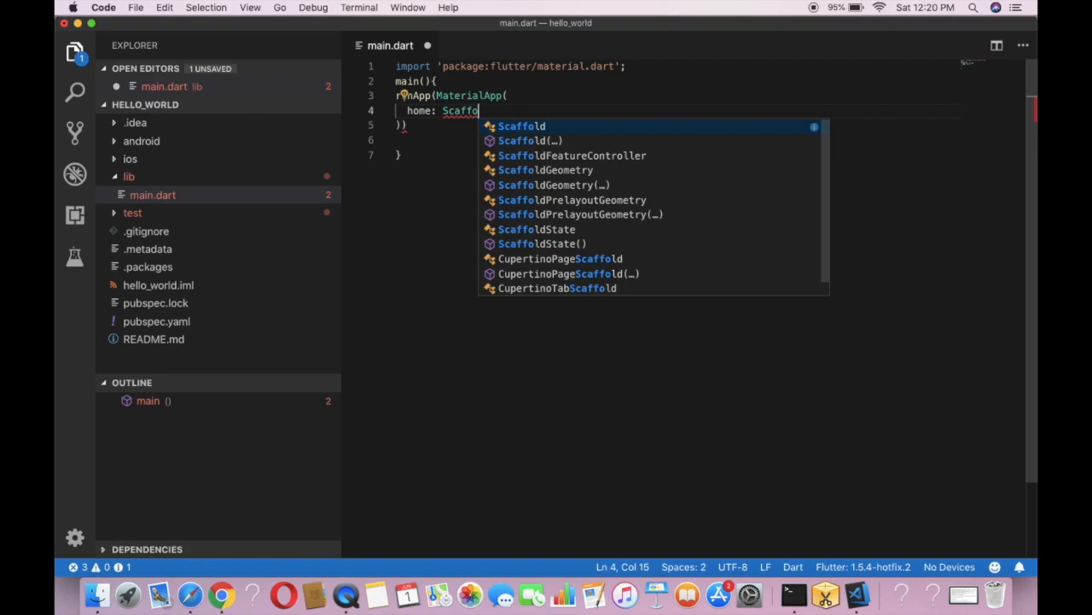
pyautogui.write('ld(')
pyautogui.write('a')
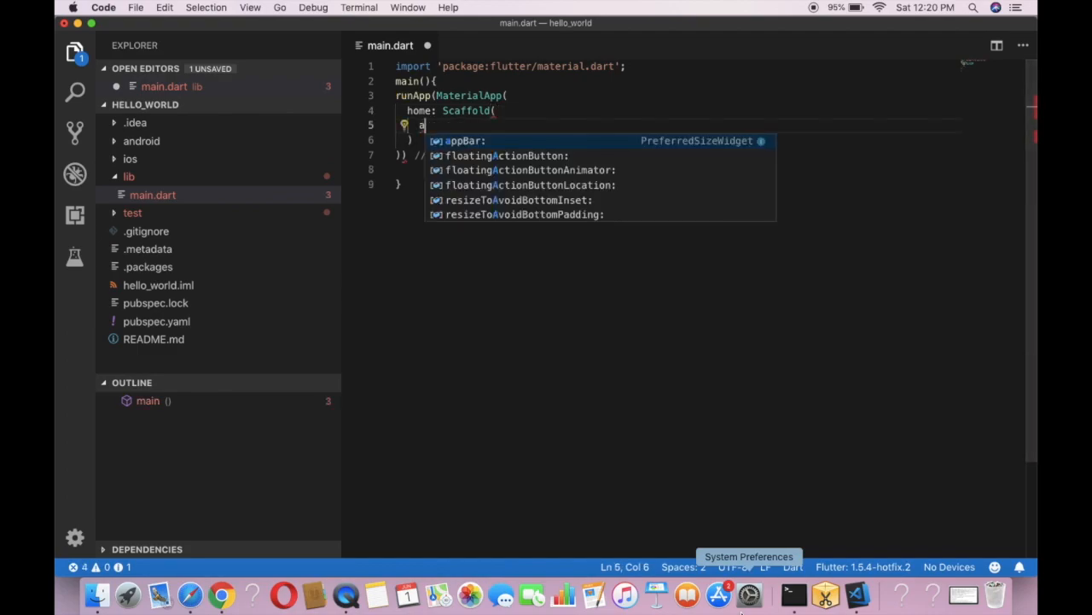
# - Add appBar: AppBar inside the Scaffold, picking AppBar from IntelliSense
pyautogui.write('pp')
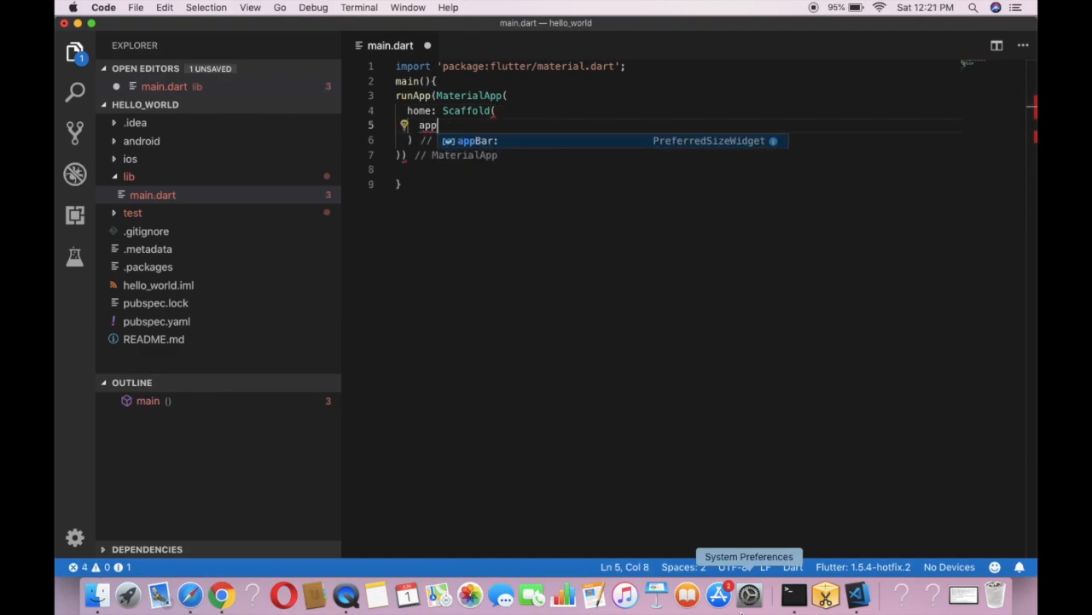
pyautogui.write('Bar:')
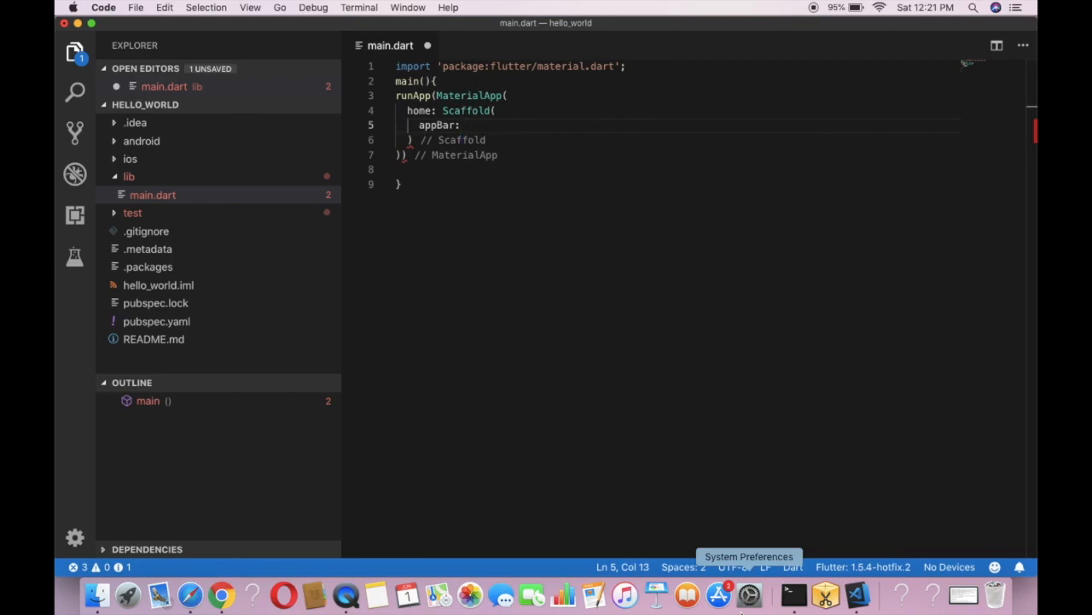
pyautogui.write('App')
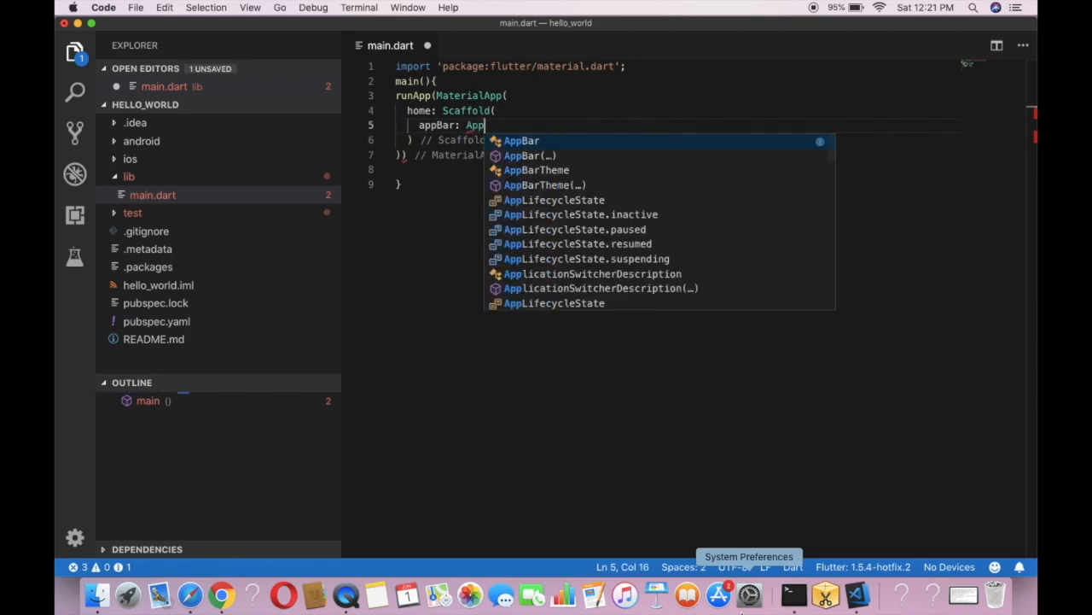
pyautogui.click(747, 594)
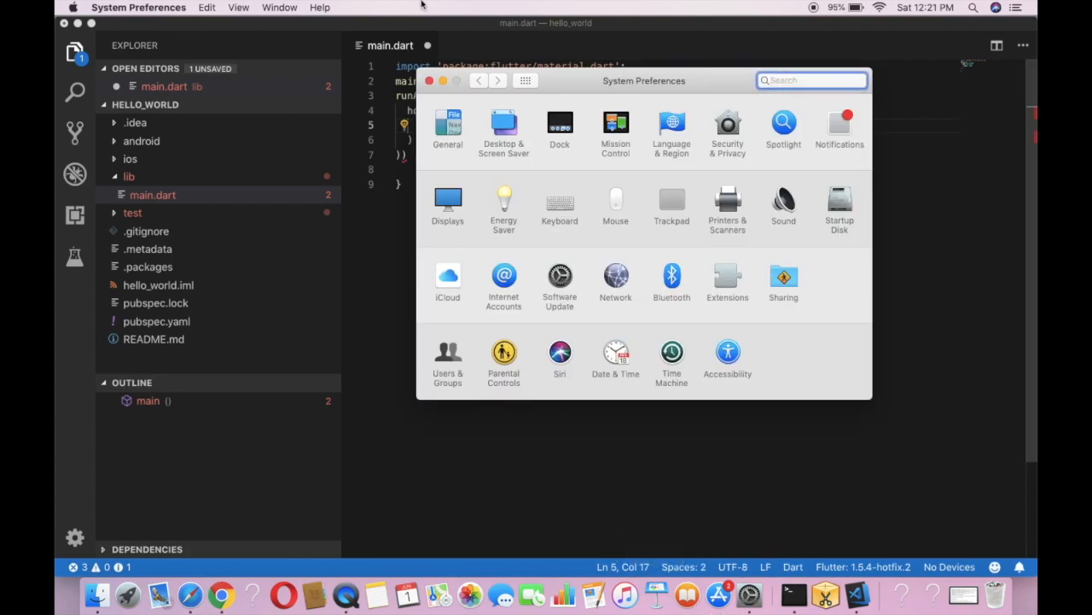
pyautogui.click(428, 80)
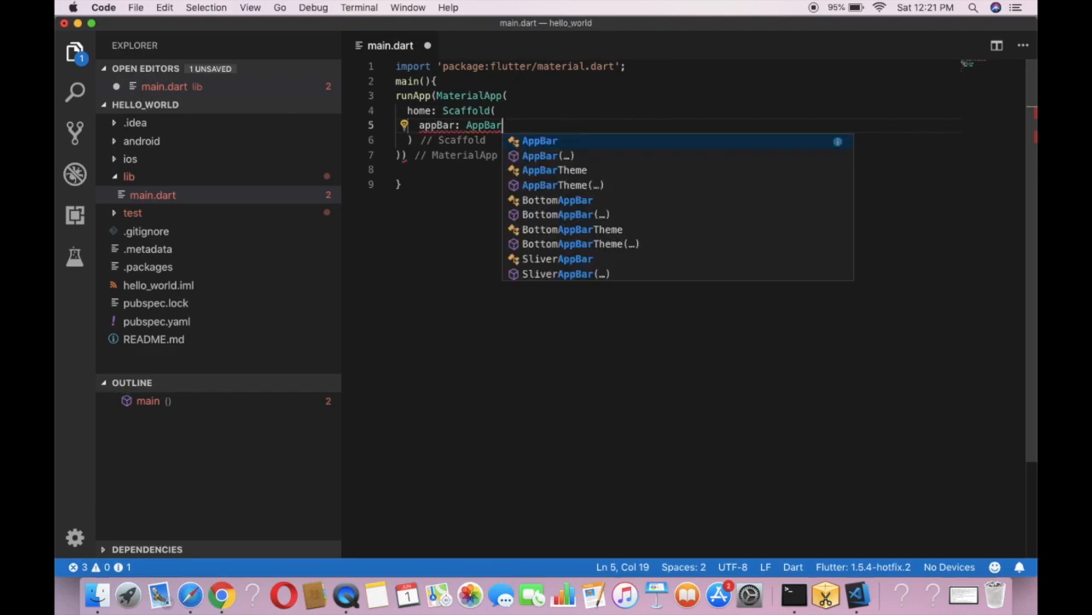
# - Accept the AppBar widget and start its title as a Text with an empty string
pyautogui.click(540, 140)
pyautogui.write('(')
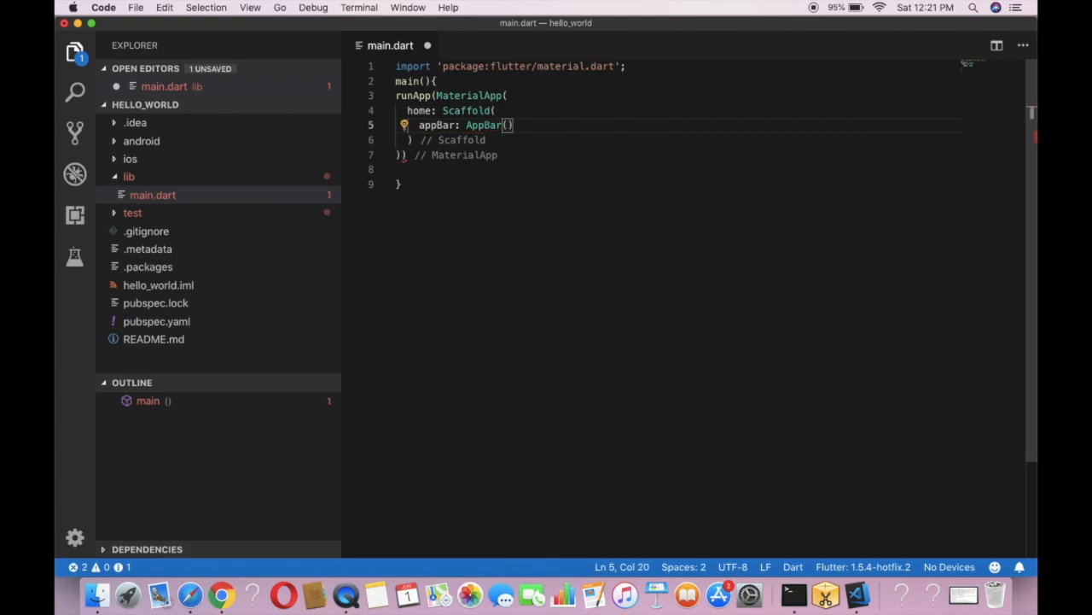
pyautogui.write('(')
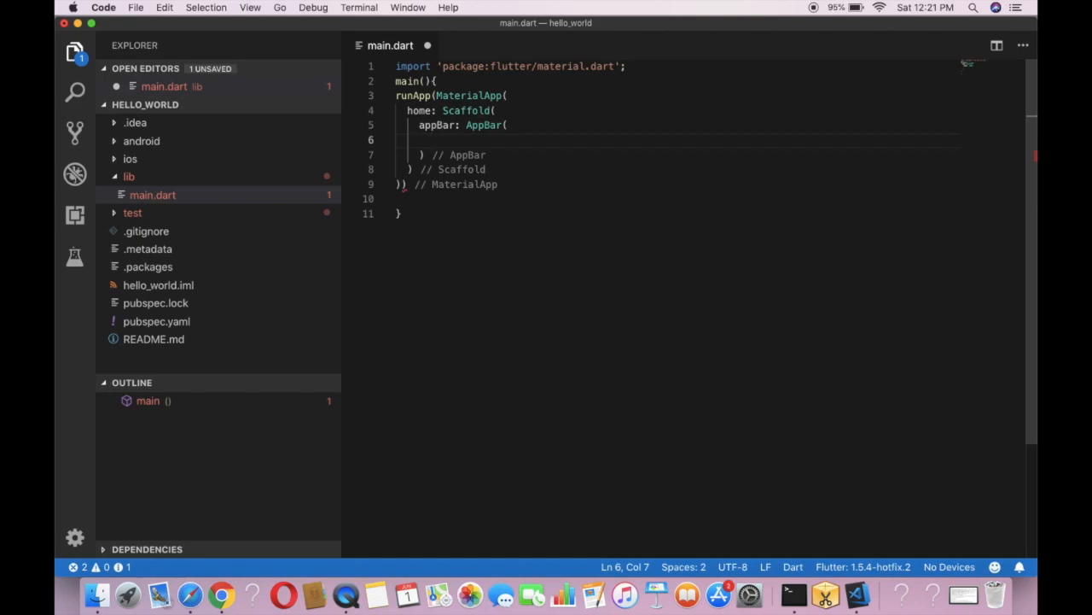
pyautogui.write('tit')
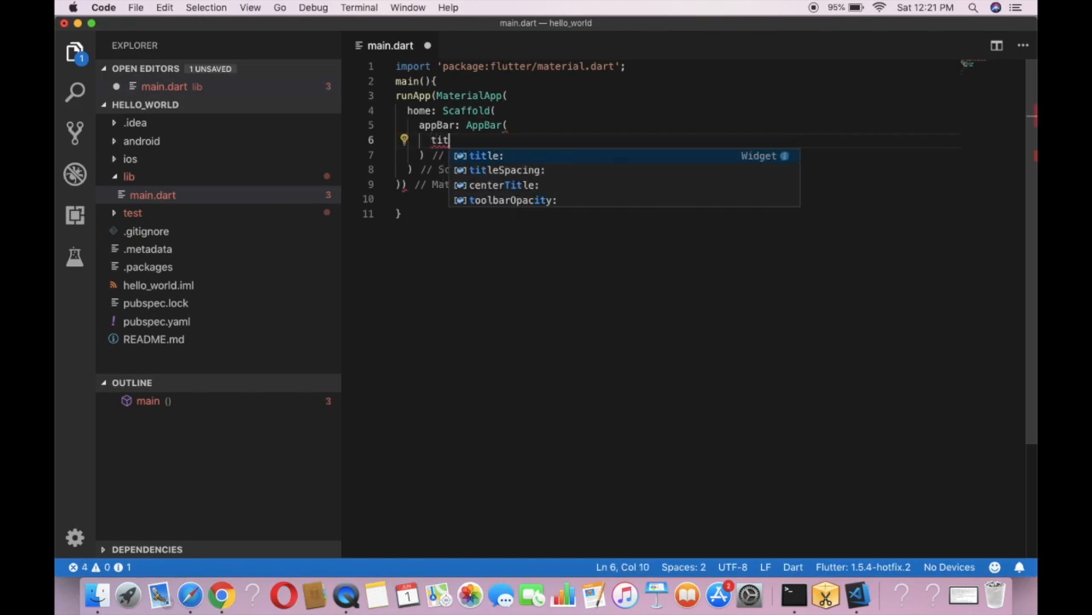
pyautogui.write('le: ,')
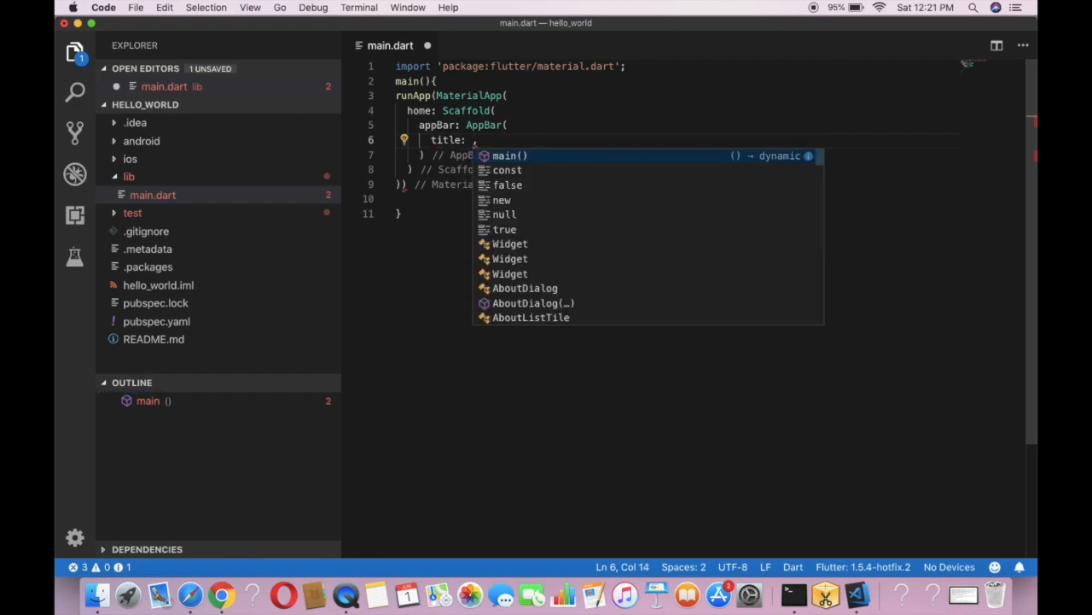
pyautogui.write('T')
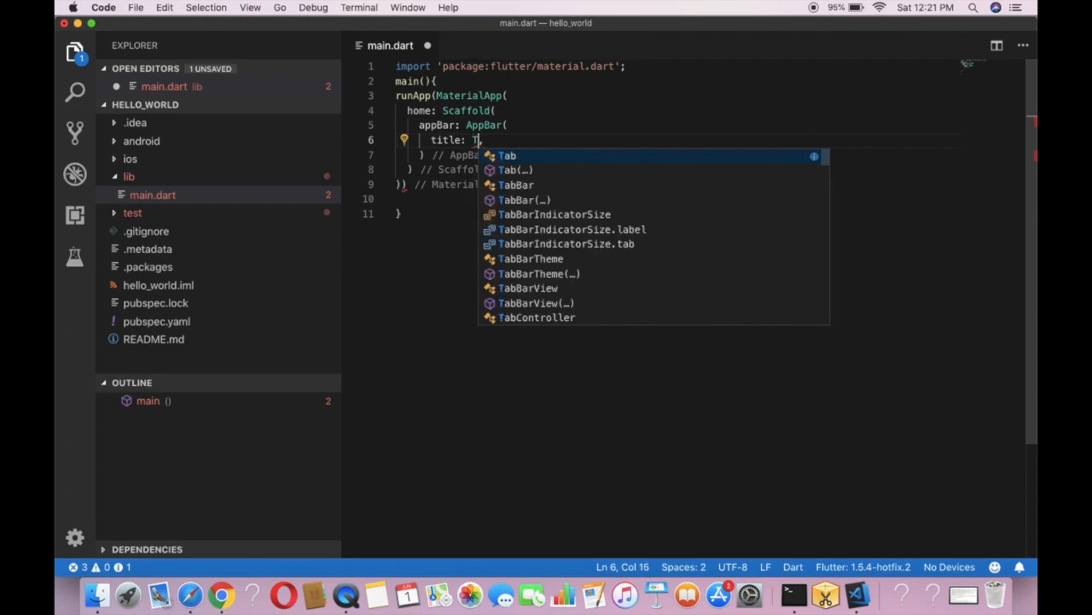
pyautogui.write('ext')
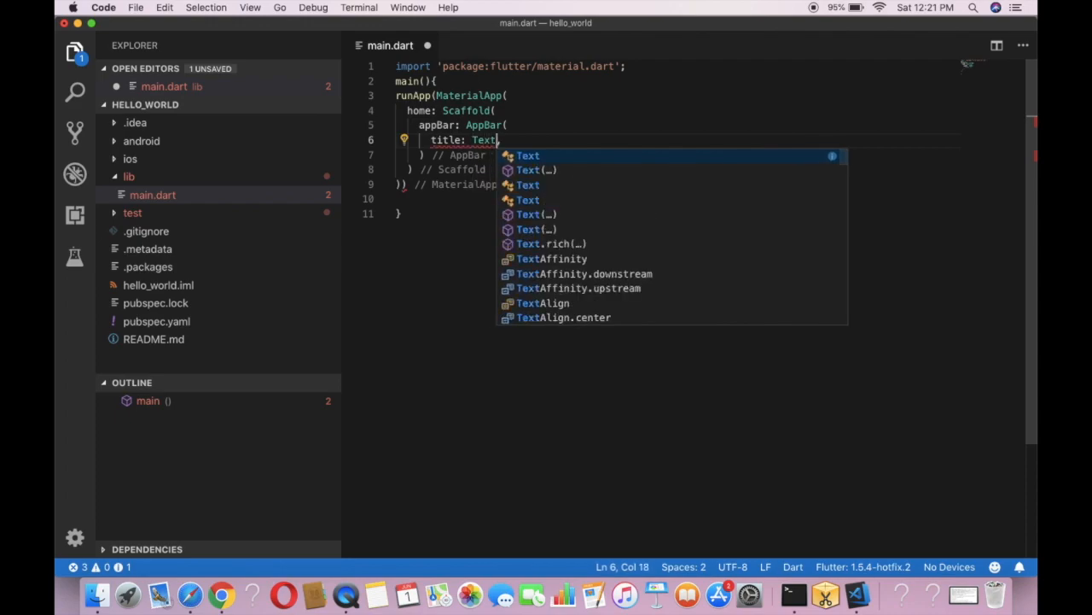
pyautogui.write('(')
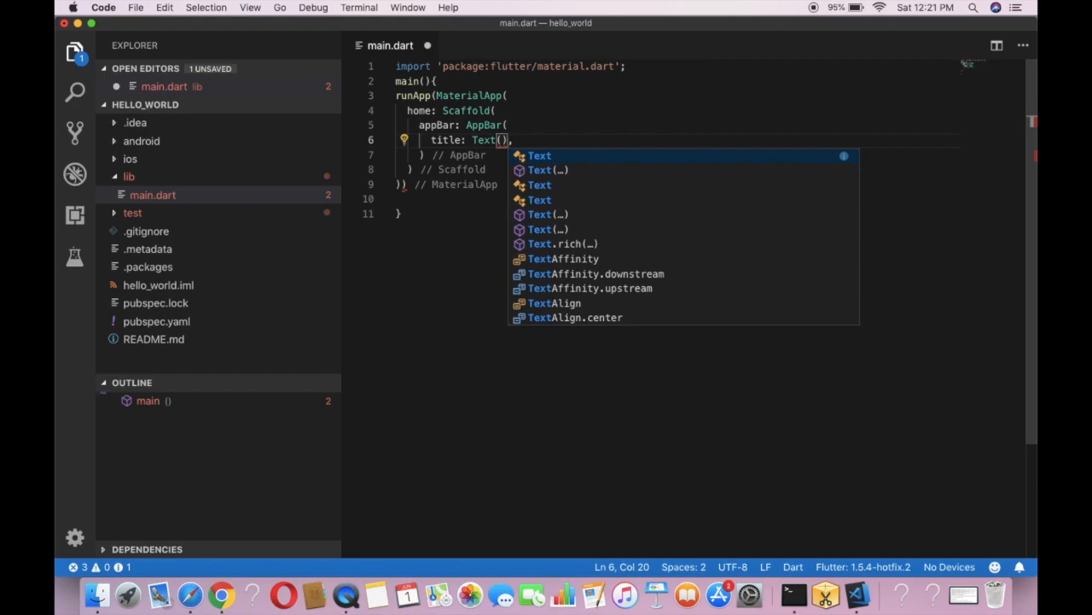
pyautogui.press('Escape')
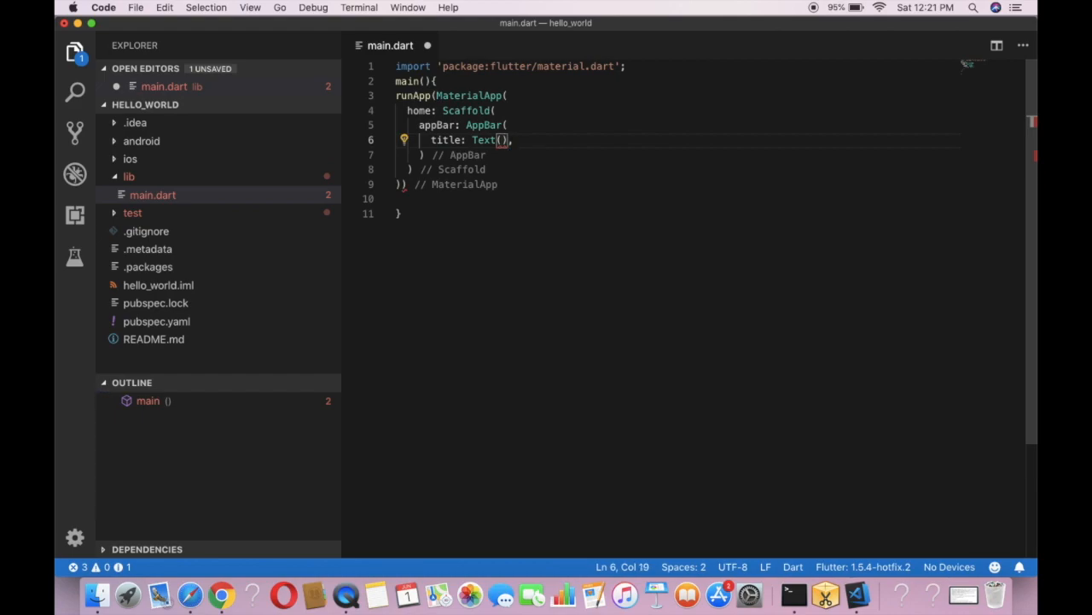
pyautogui.write("''")
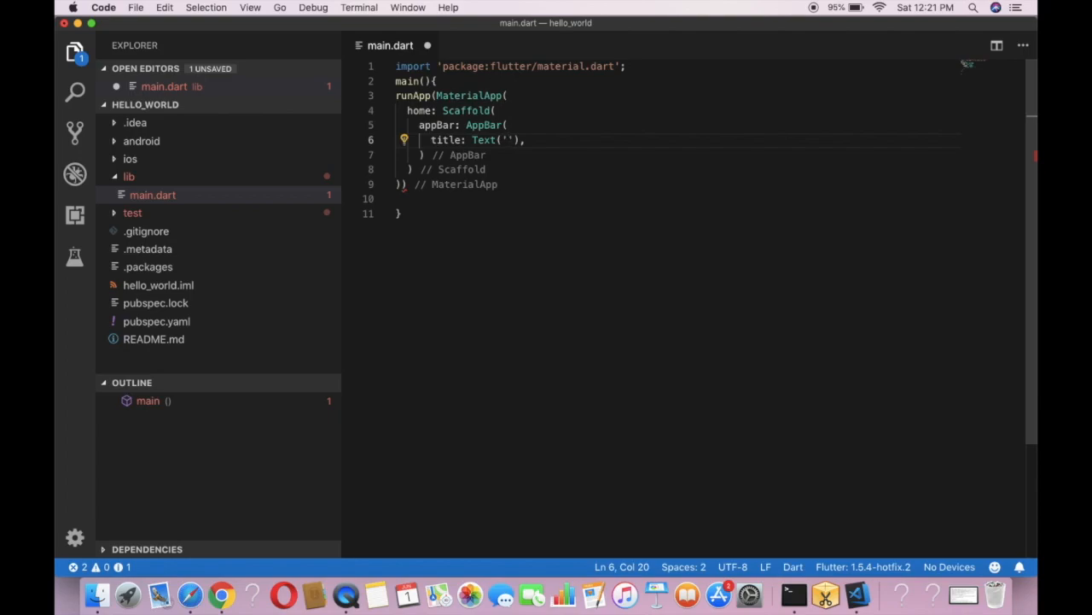
# - Fill the title Text with 'Hello World', close the AppBar with '),' and start a new line
pyautogui.write('Hello W')
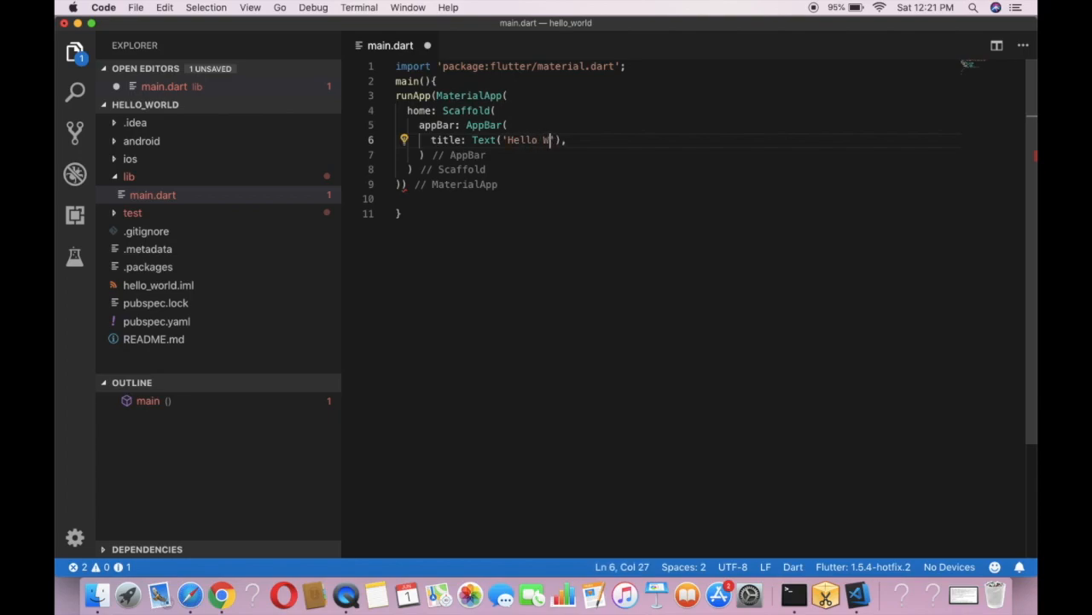
pyautogui.write('orld')
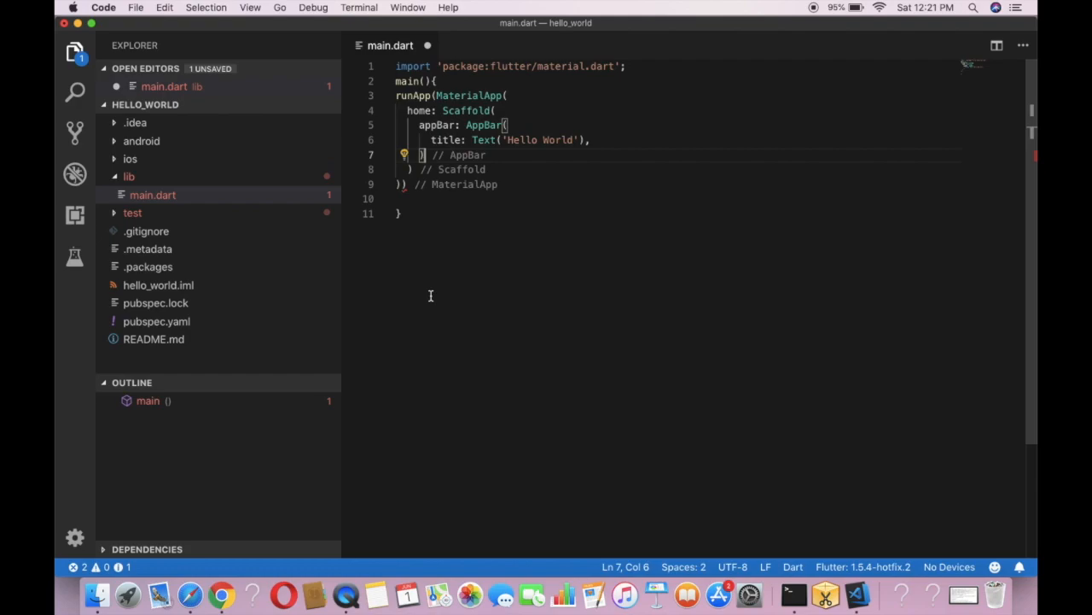
pyautogui.write(',')
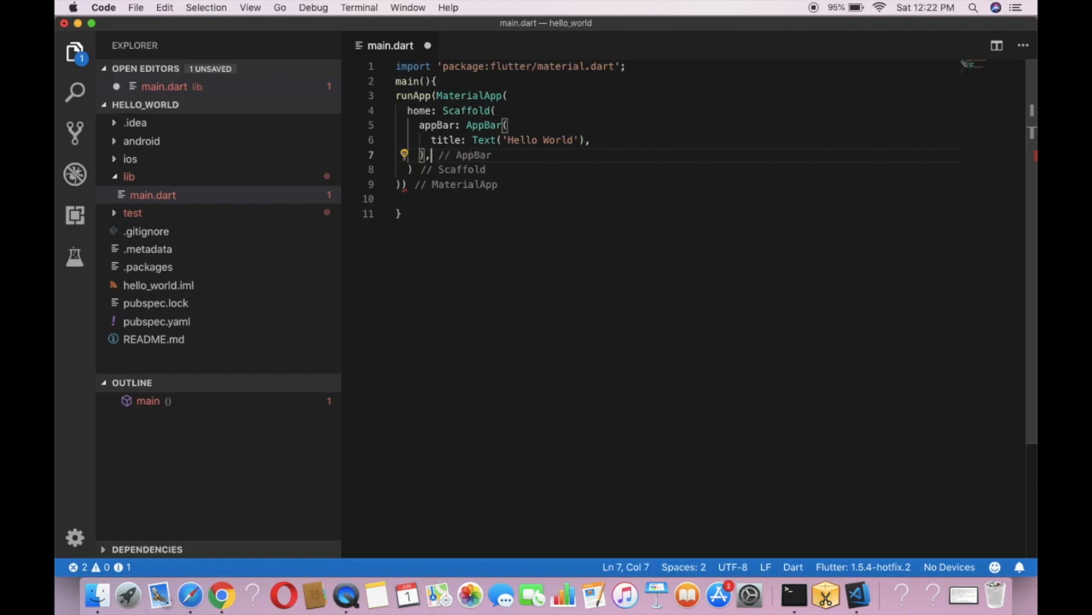
pyautogui.press('enter')
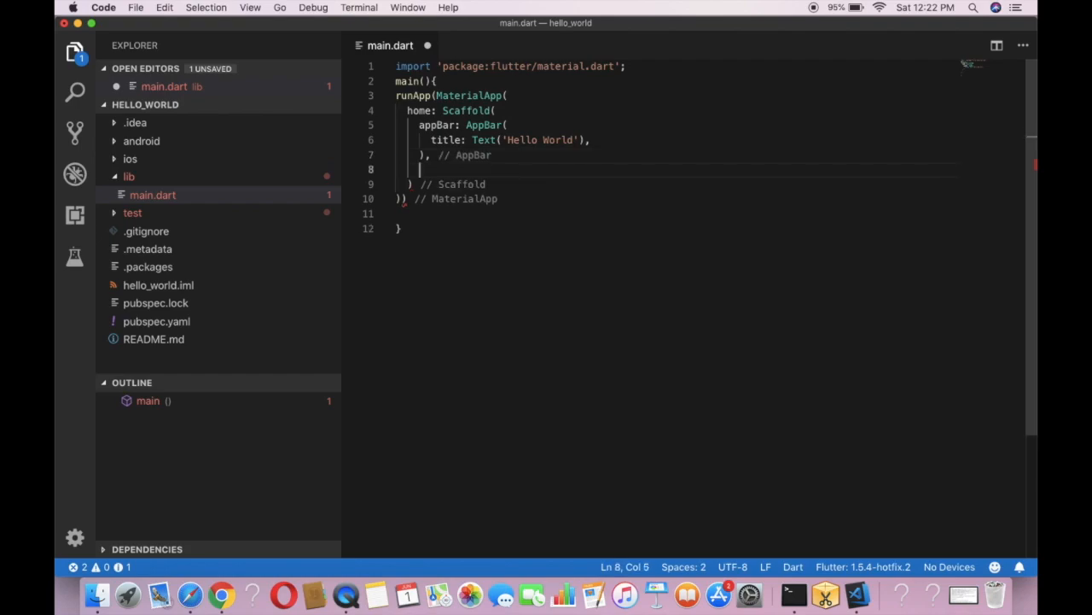
# - Add body: Text('This is my hello world application') to the Scaffold
pyautogui.write("body: Text('This is my")
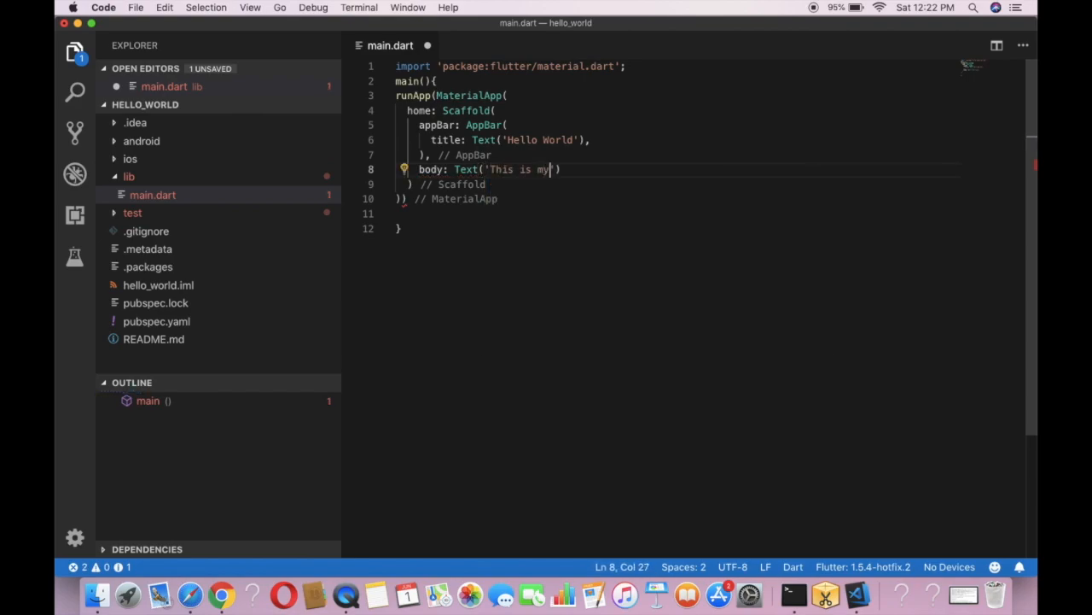
pyautogui.write('hello world application')
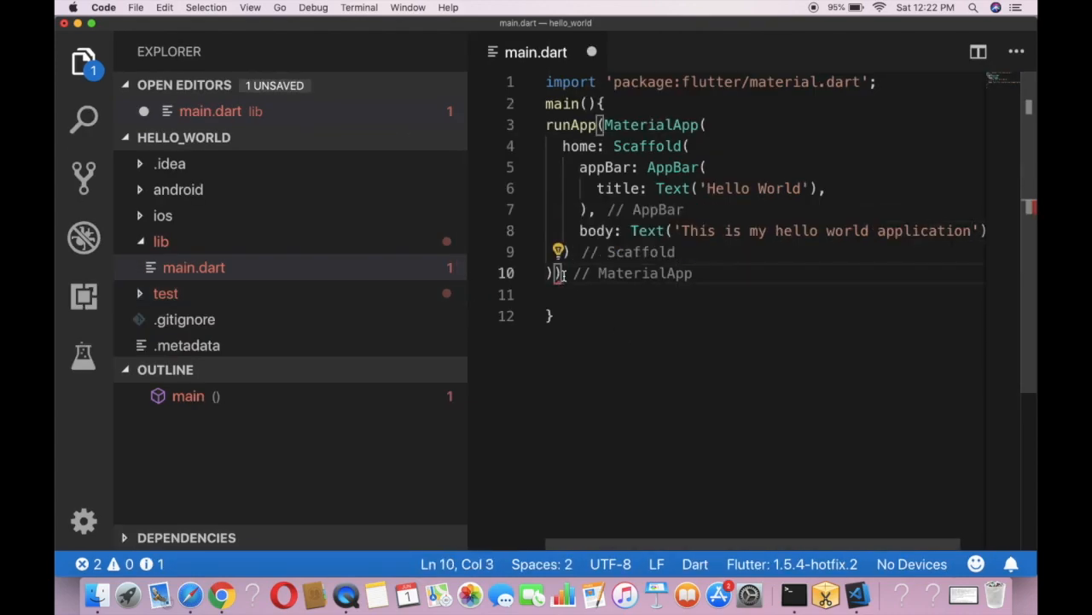
# - Close the runApp statement with ');' and bring up the Debug menu
pyautogui.write(');')
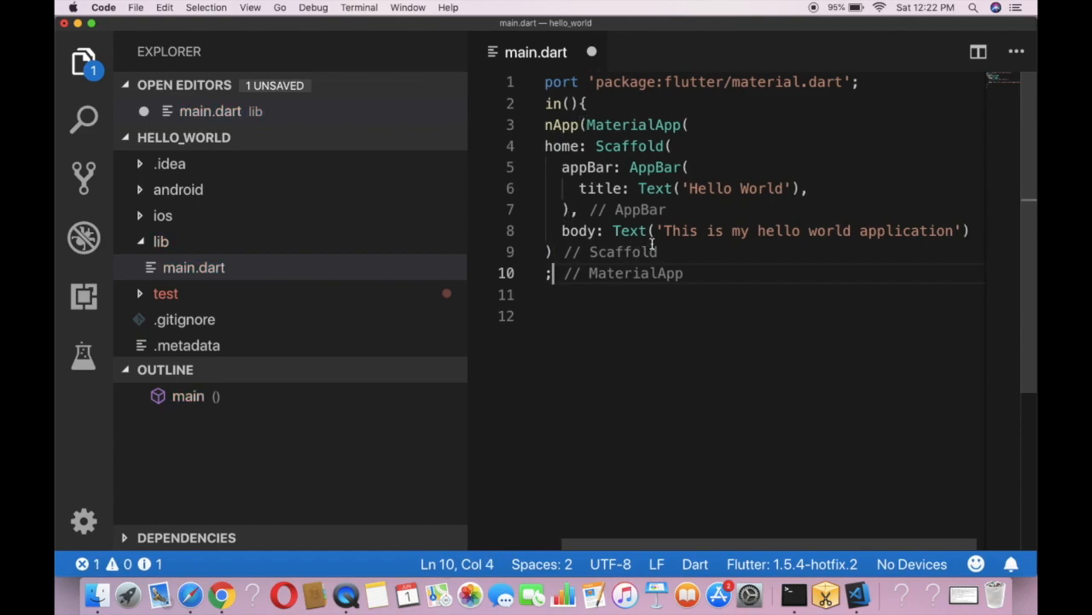
pyautogui.scroll(-3)
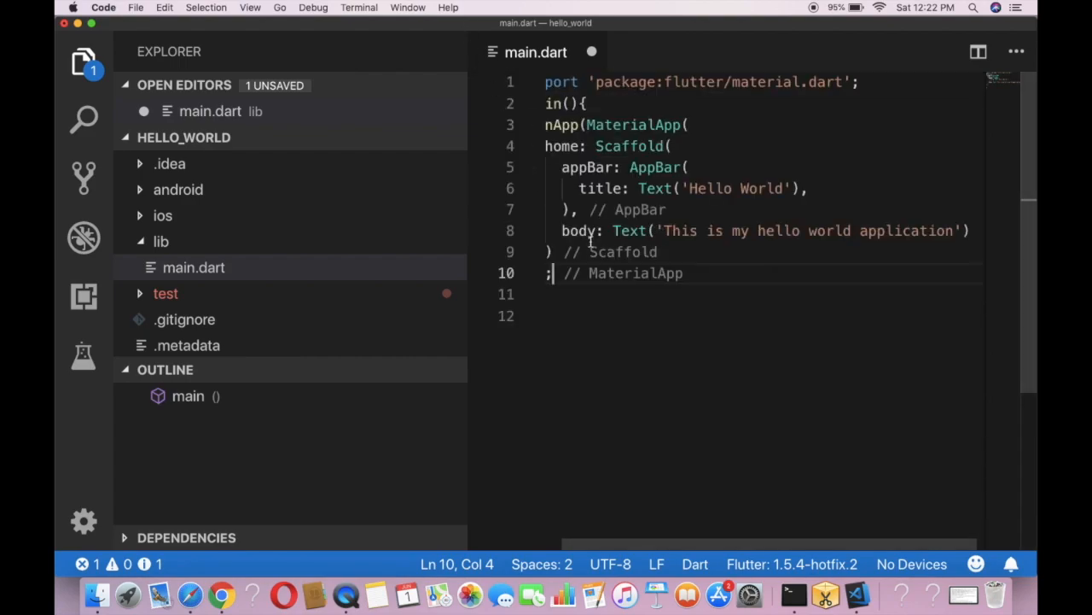
pyautogui.scroll(-3)
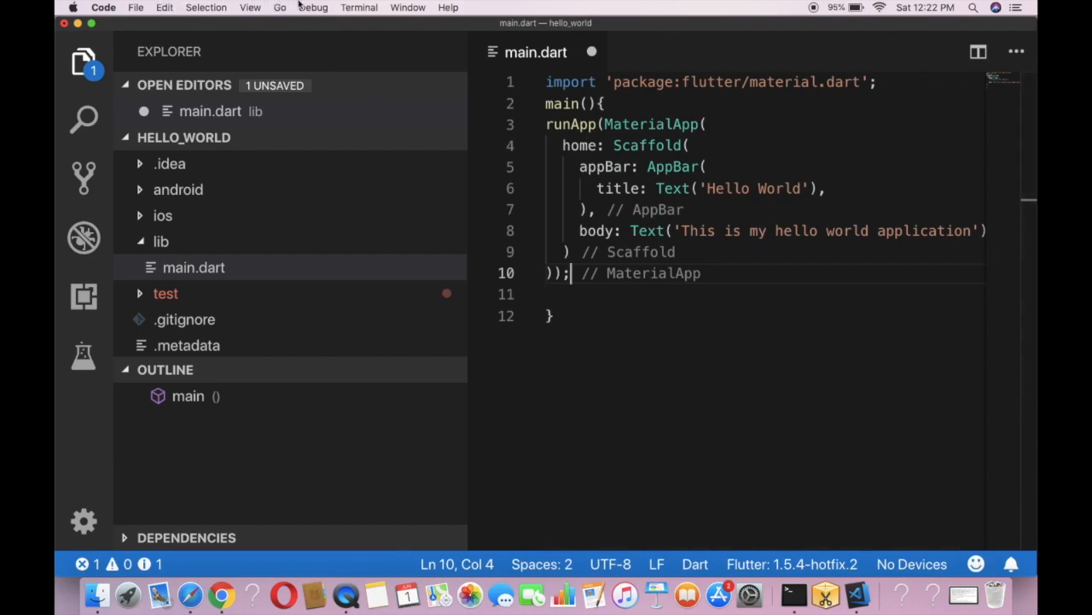
pyautogui.click(314, 7)
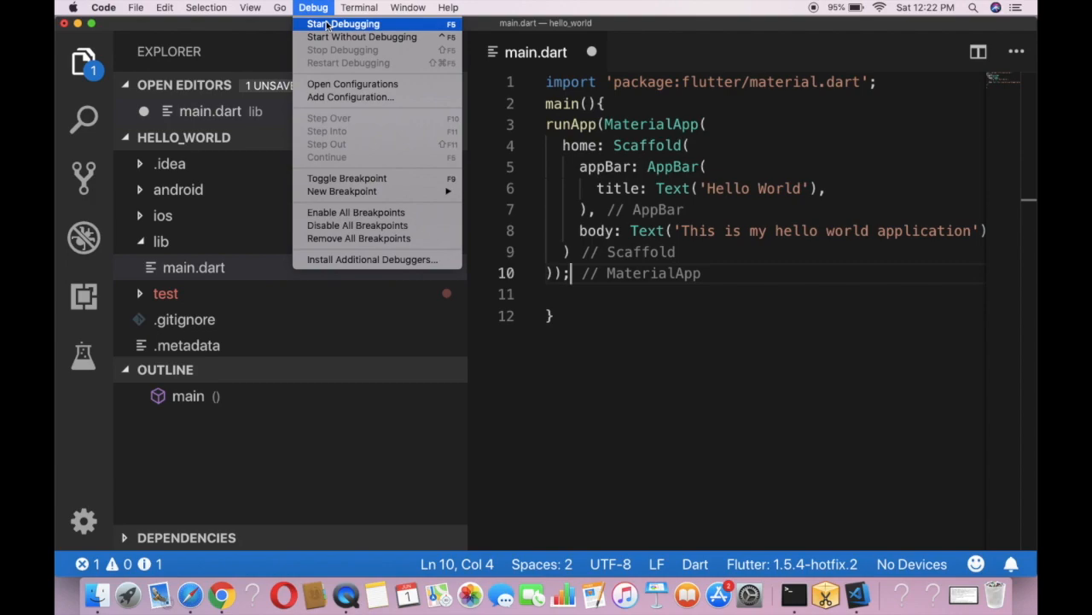
# - Start debugging and choose iOS Simulator as the launch device
pyautogui.click(341, 23)
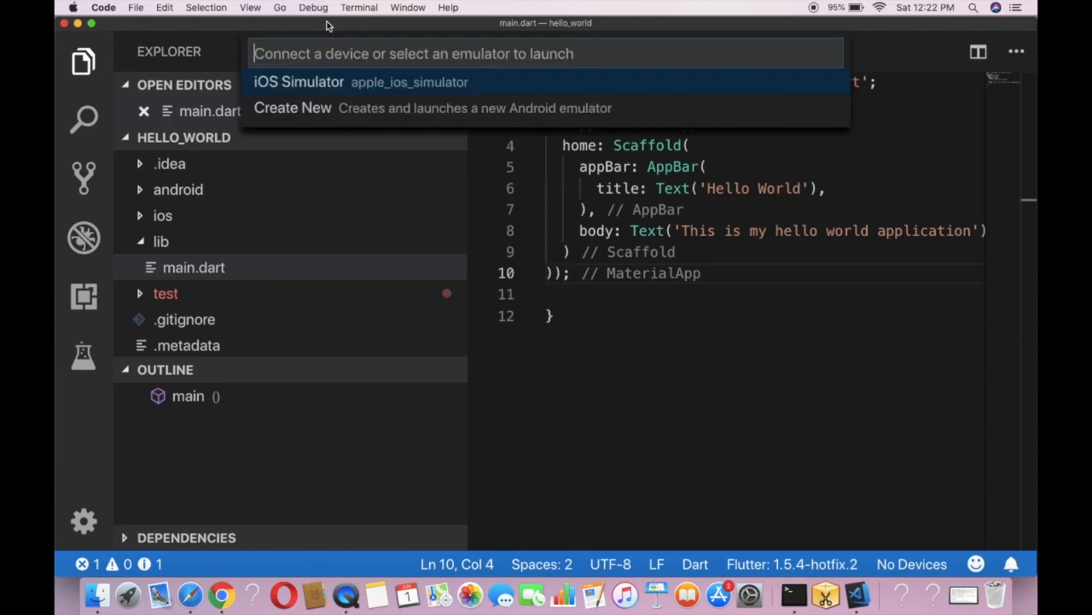
pyautogui.moveTo(379, 84)
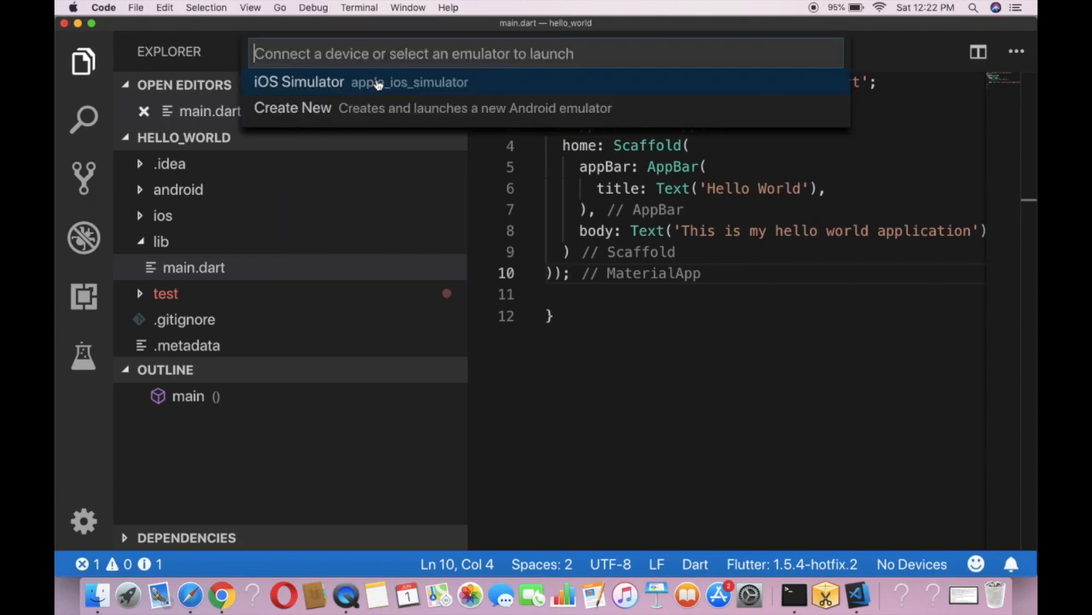
pyautogui.moveTo(382, 85)
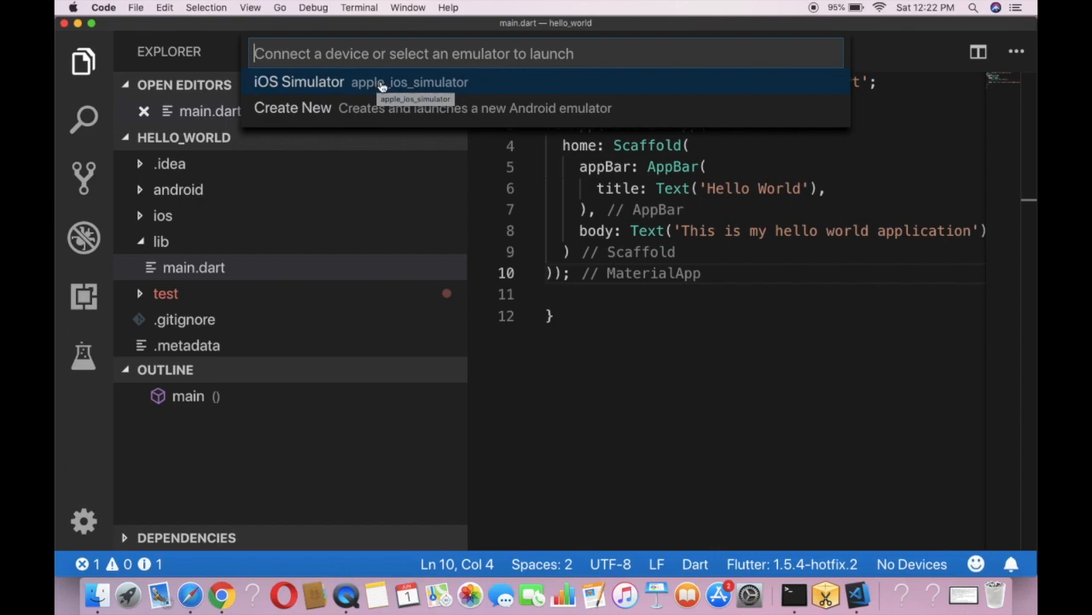
pyautogui.moveTo(350, 89)
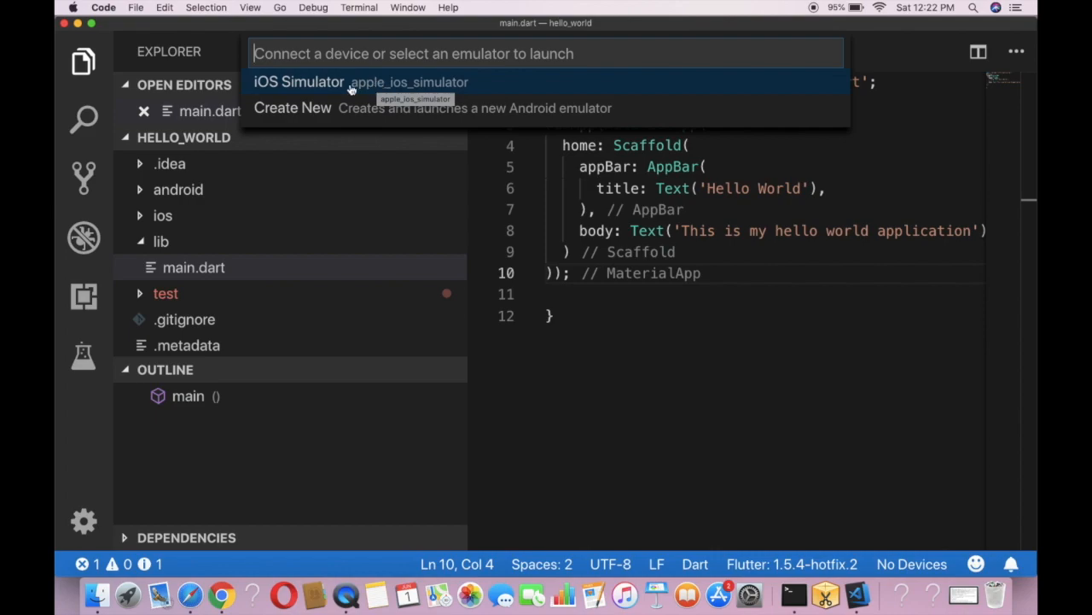
pyautogui.click(299, 82)
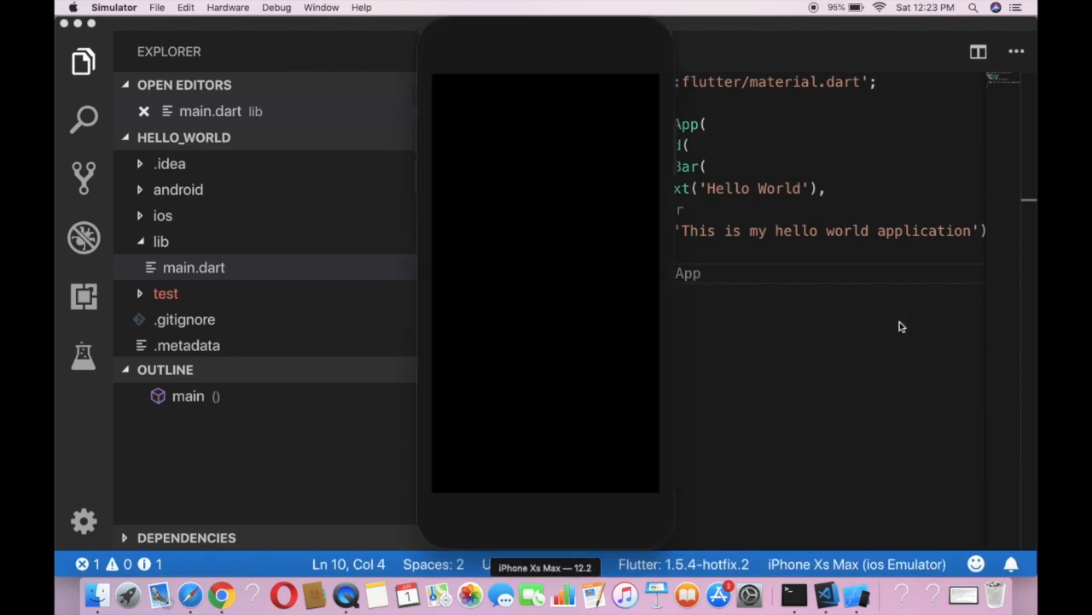
# - Switch to Safari and enter the YouTube channel address while the simulator boots
pyautogui.click(82, 237)
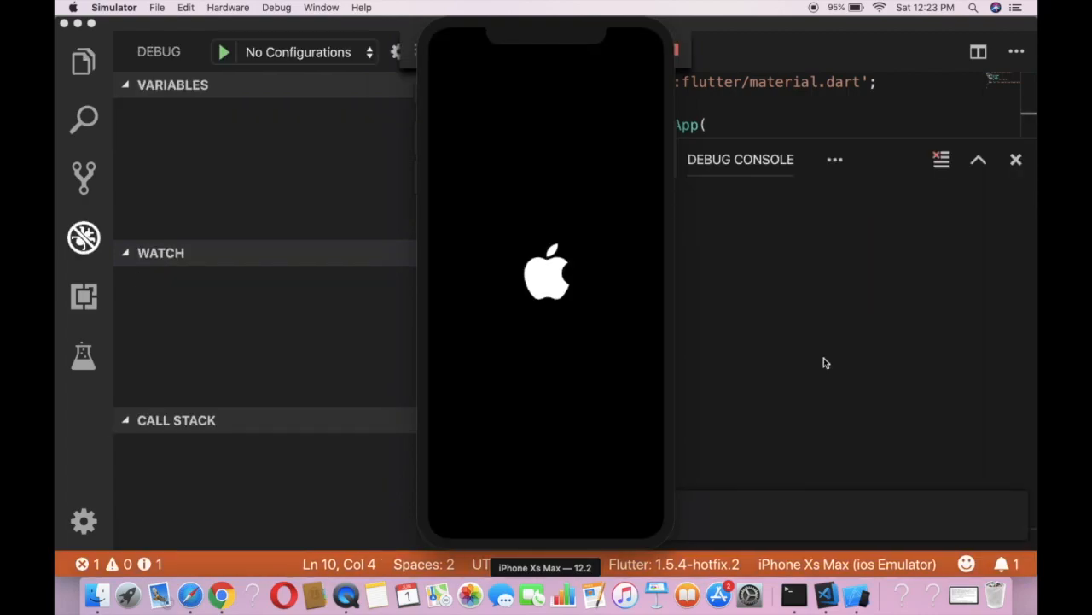
pyautogui.moveTo(437, 488)
pyautogui.write('youtube.com/s')
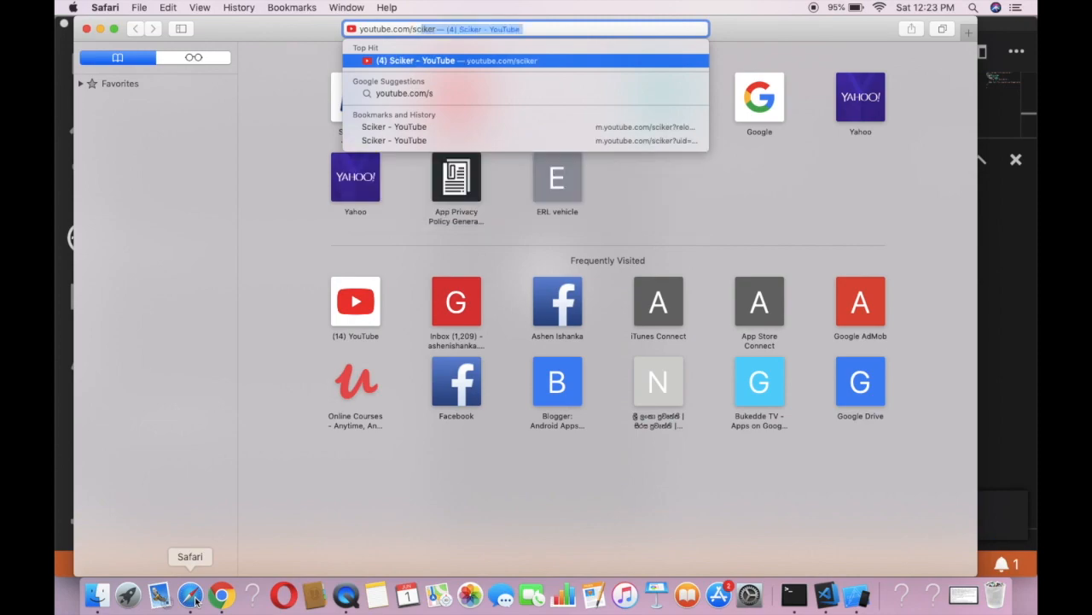
pyautogui.write('ciker')
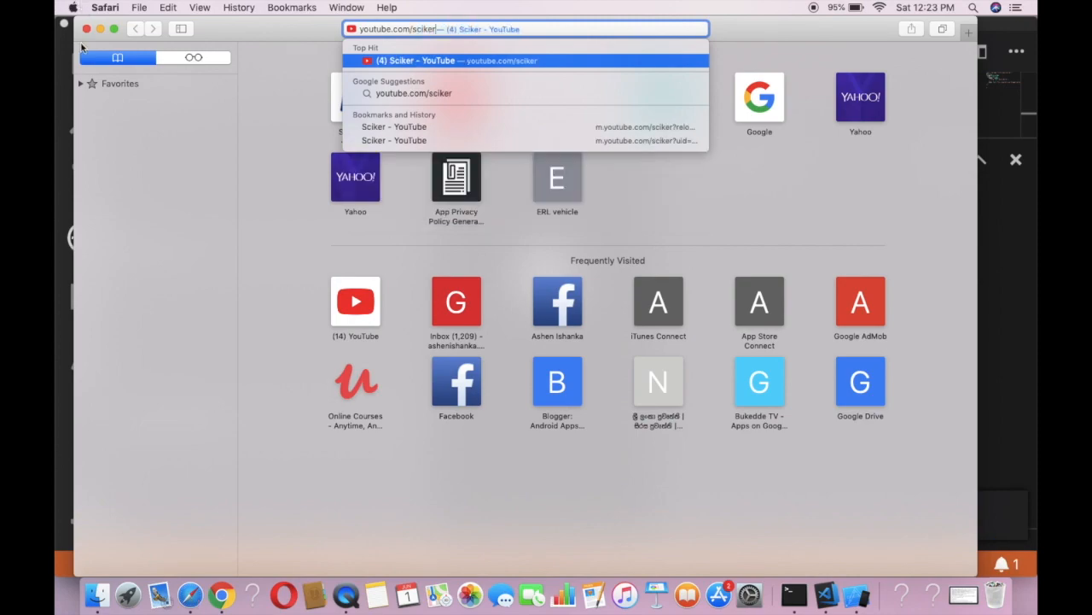